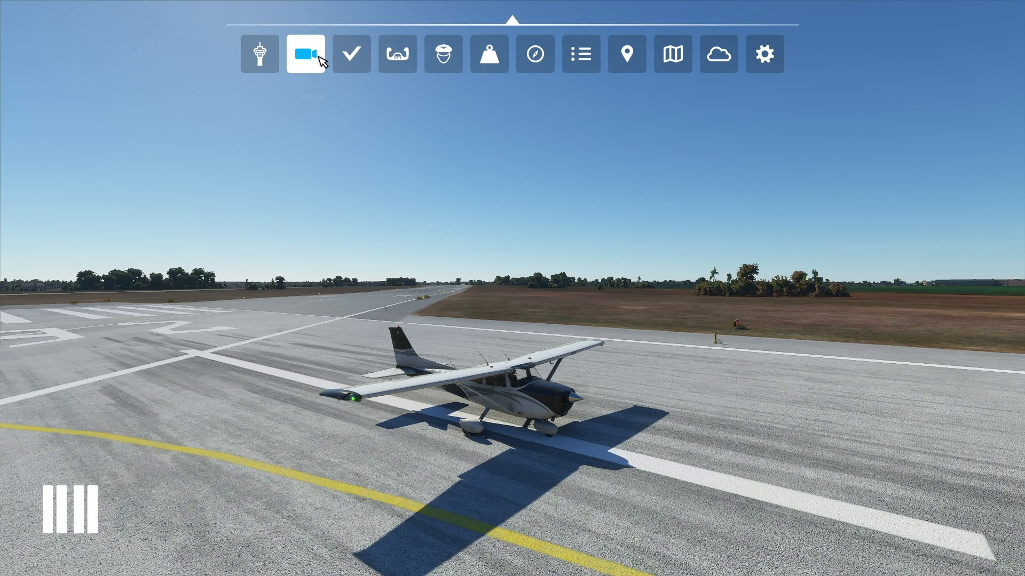
pyautogui.moveTo(324, 58)
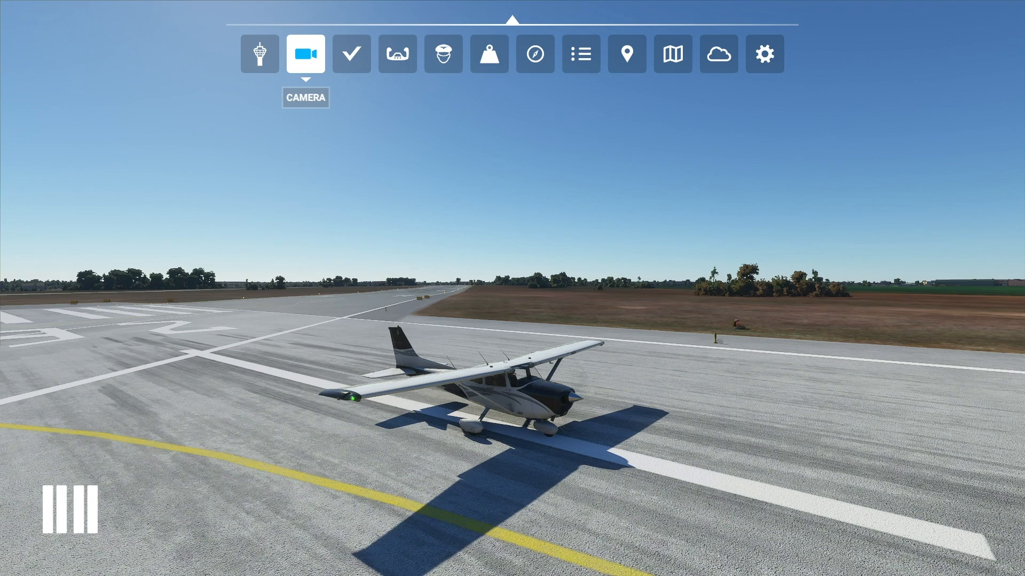
# Show the Camera panel from the toolbar while viewing the Cessna from outside.
pyautogui.click(306, 53)
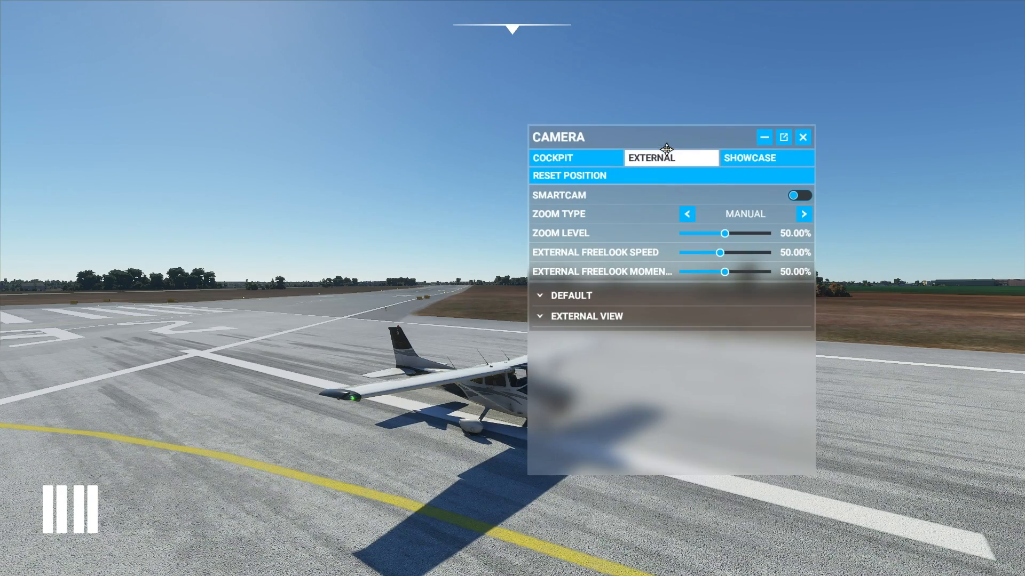
# Switch the Camera panel to the Cockpit view and its settings.
pyautogui.click(576, 158)
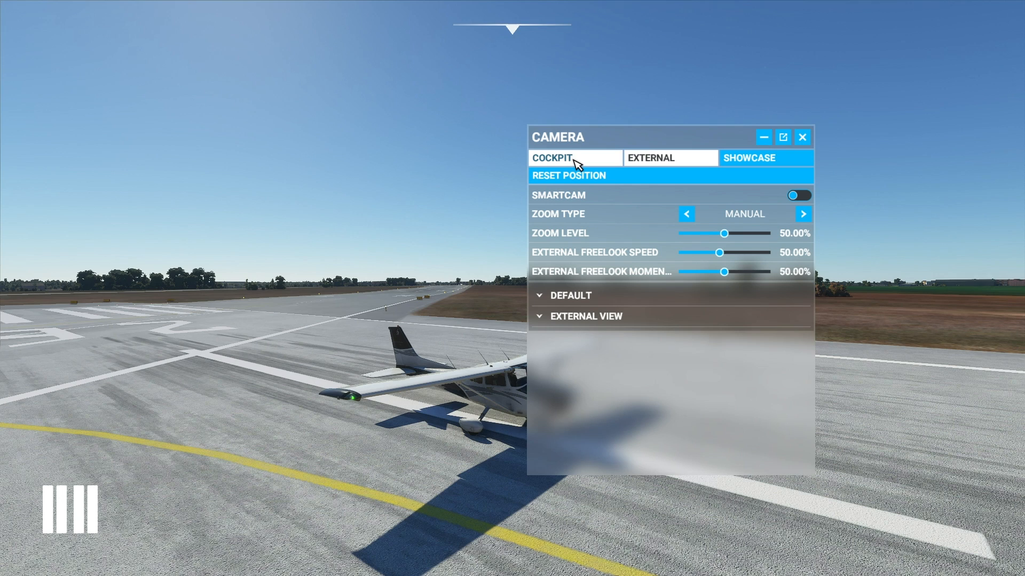
pyautogui.click(670, 158)
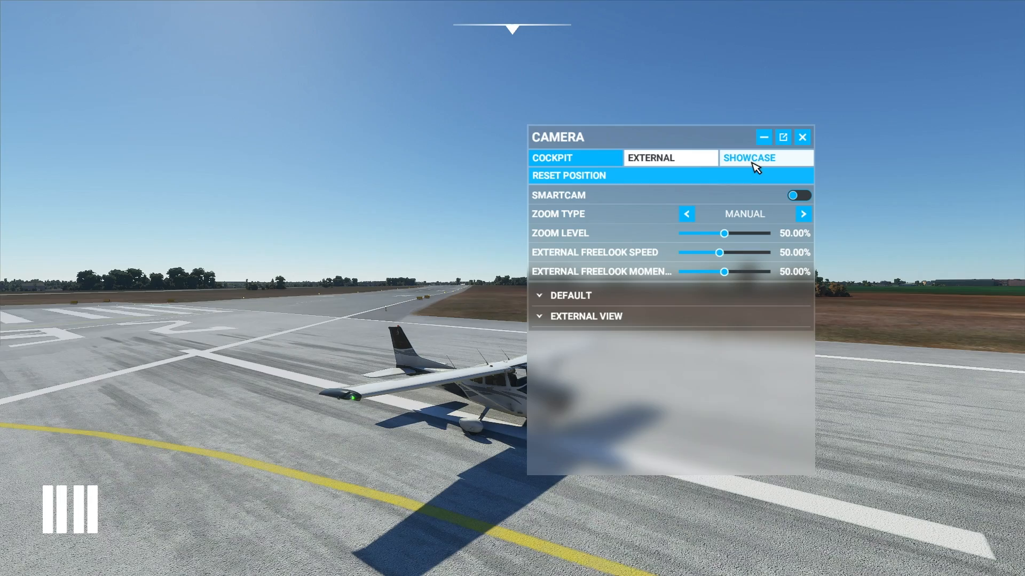
pyautogui.click(575, 158)
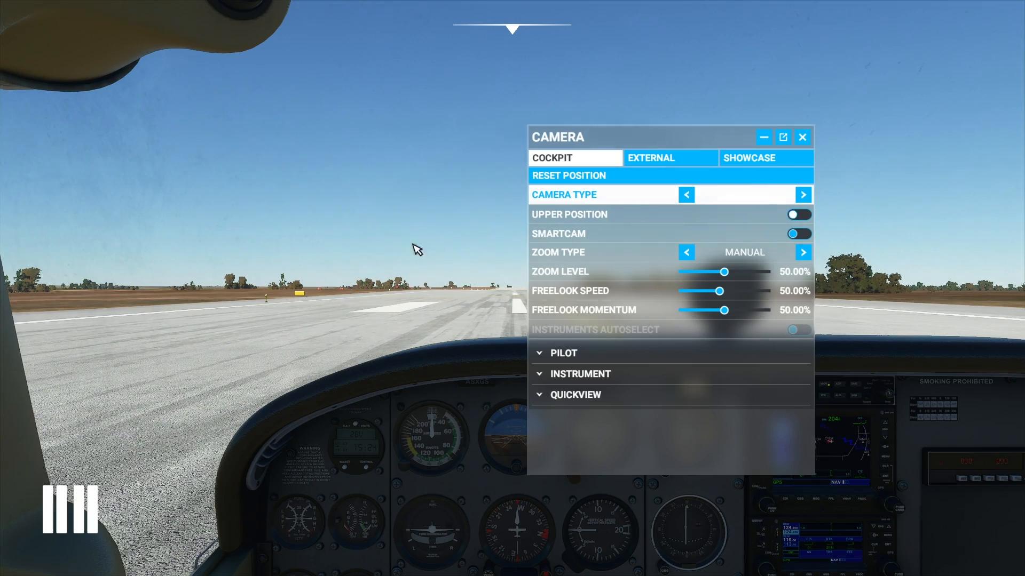
# Set the cockpit Camera Type to Fixed Look, try Upper Position on and off, and turn Smartcam off.
pyautogui.click(802, 194)
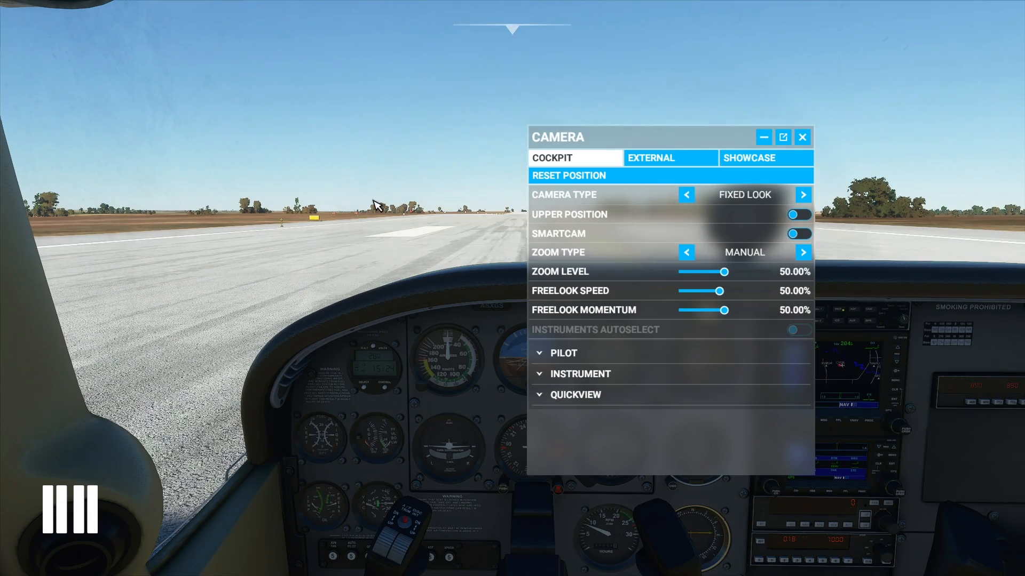
pyautogui.click(803, 194)
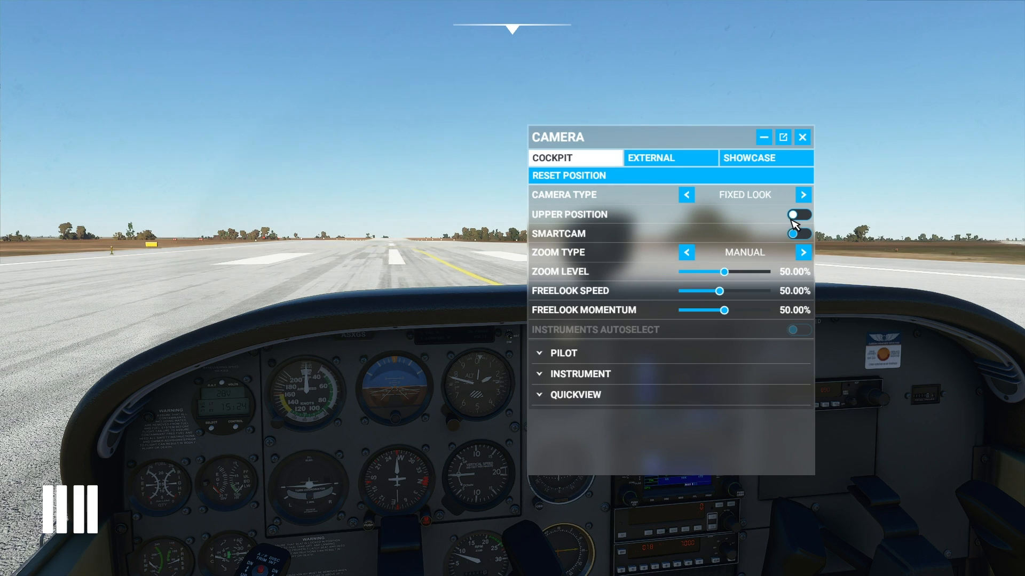
pyautogui.click(798, 213)
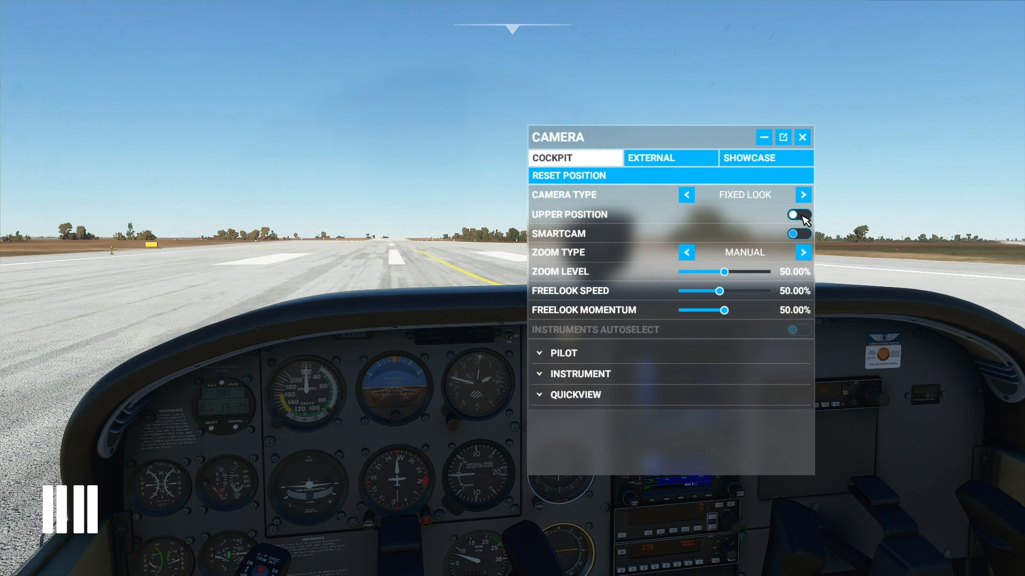
pyautogui.click(797, 215)
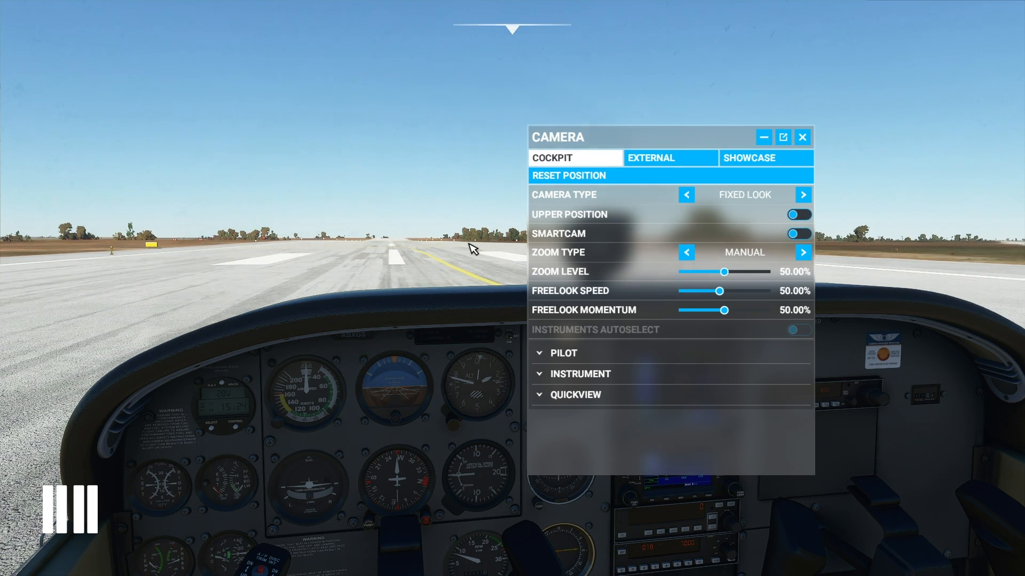
pyautogui.click(799, 214)
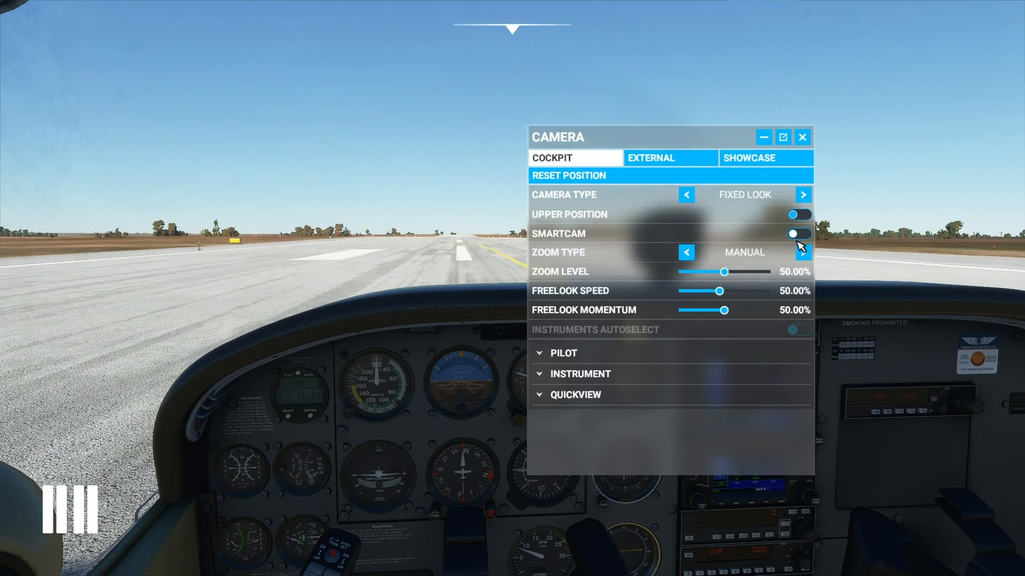
pyautogui.click(798, 232)
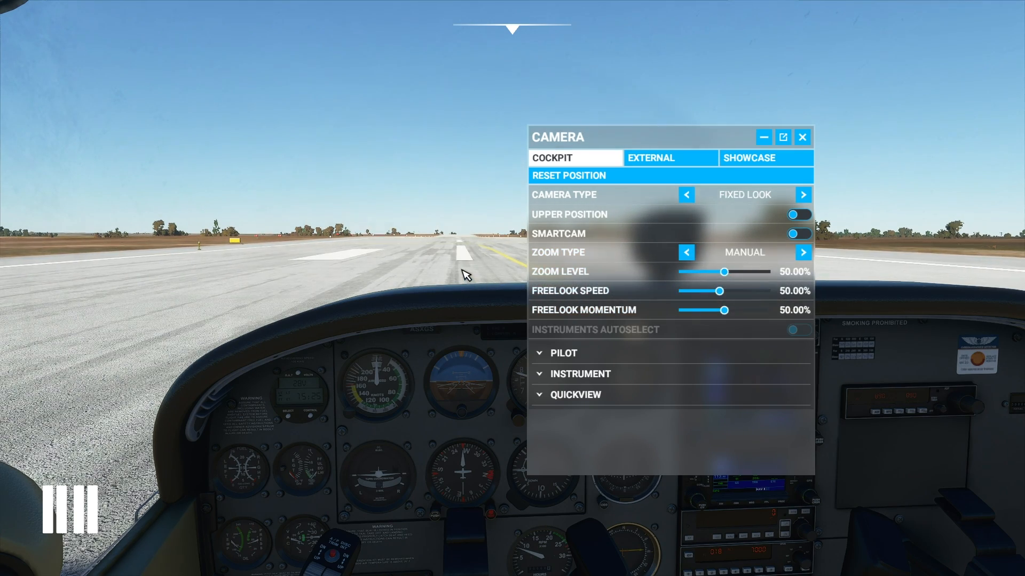
# Try cockpit zoom levels around 63% and 40%, settling at 62%.
pyautogui.moveTo(723, 272); pyautogui.dragTo(729, 272)
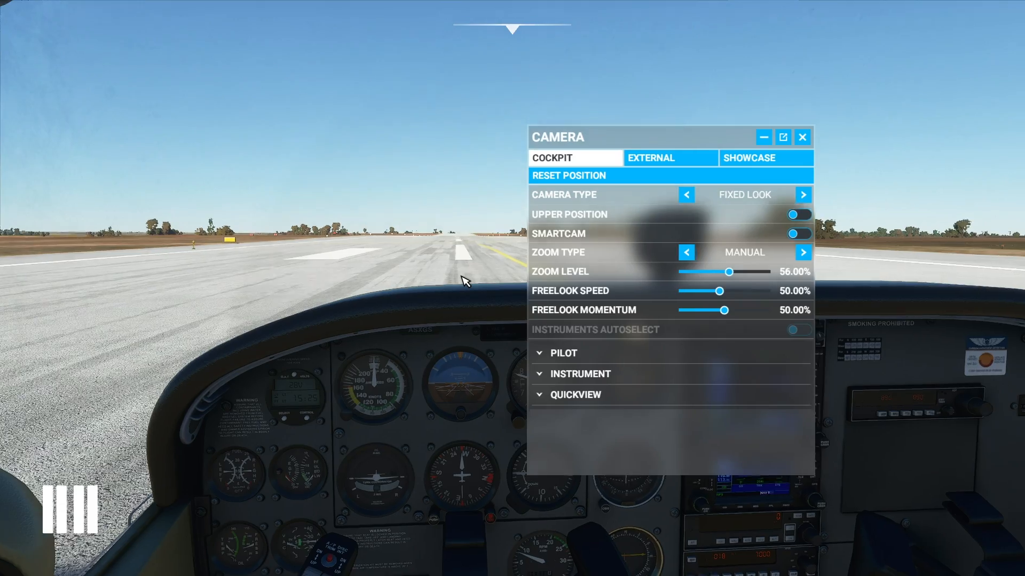
pyautogui.moveTo(729, 272); pyautogui.dragTo(735, 272)
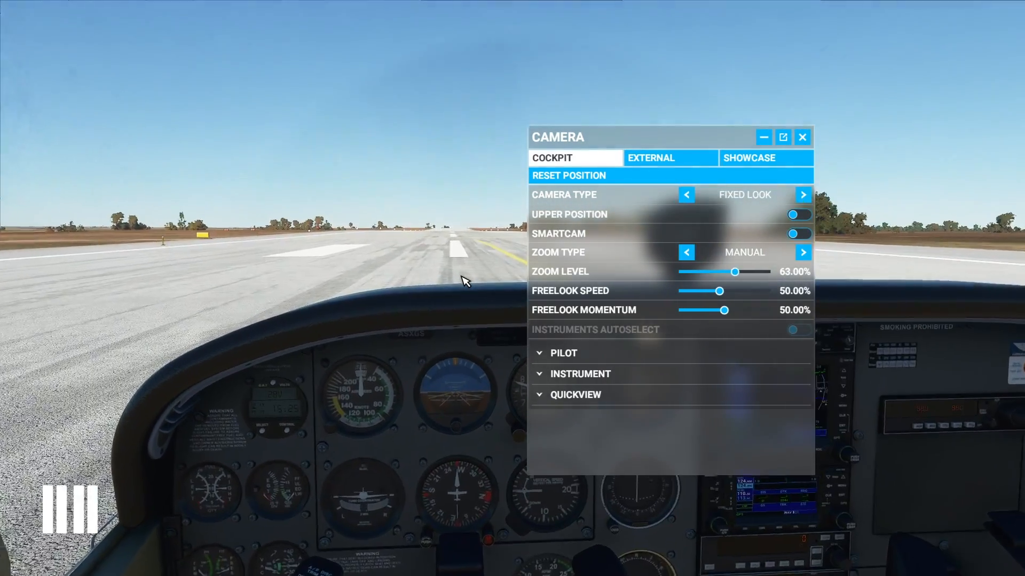
pyautogui.click(802, 195)
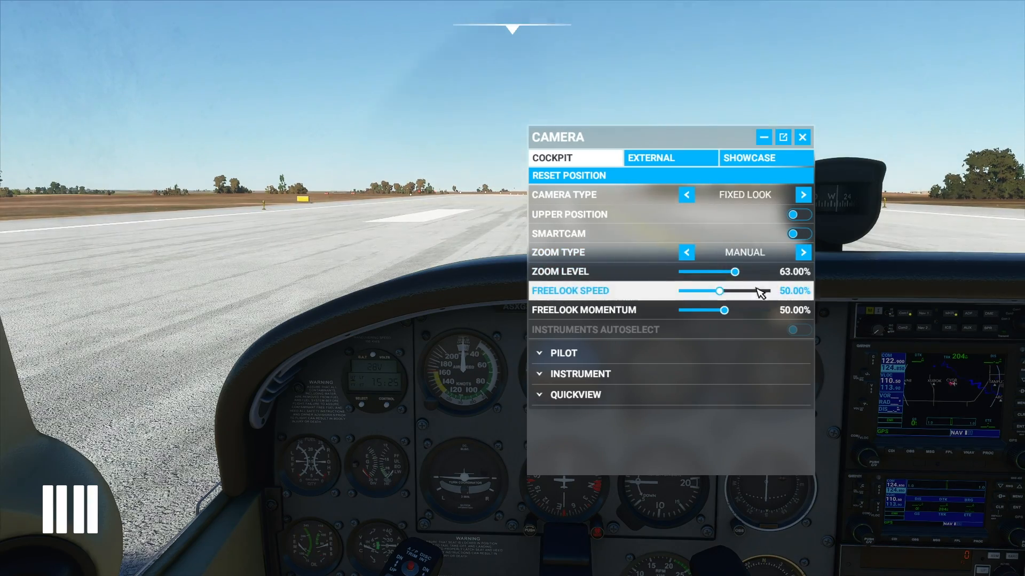
pyautogui.moveTo(734, 272); pyautogui.dragTo(702, 272)
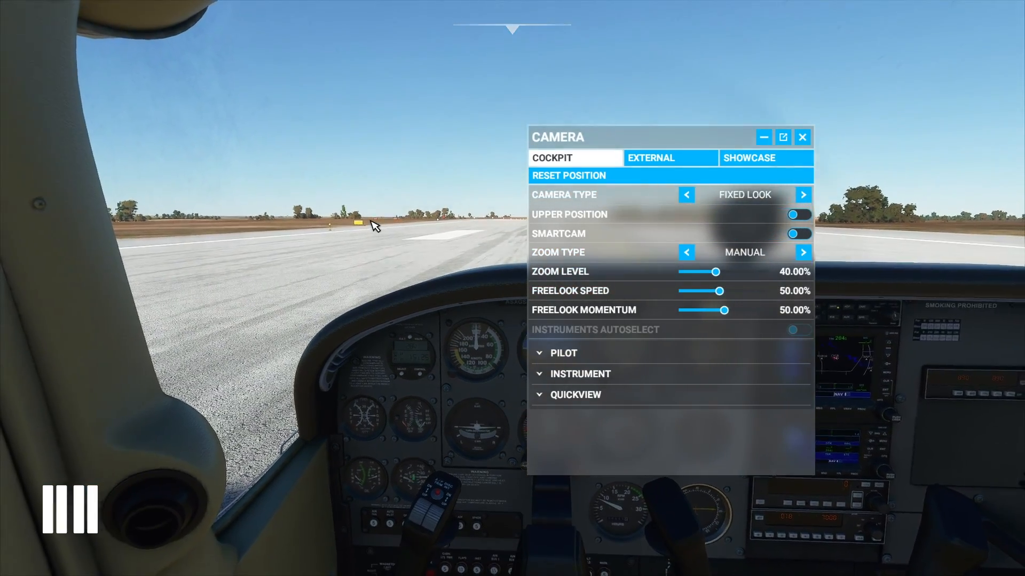
pyautogui.moveTo(699, 273); pyautogui.dragTo(736, 272)
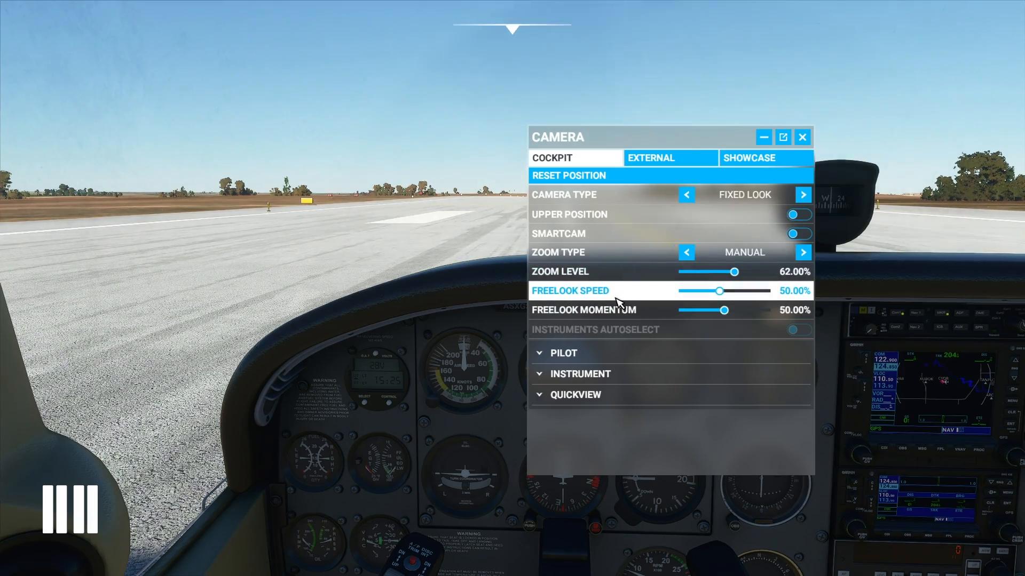
pyautogui.click(802, 195)
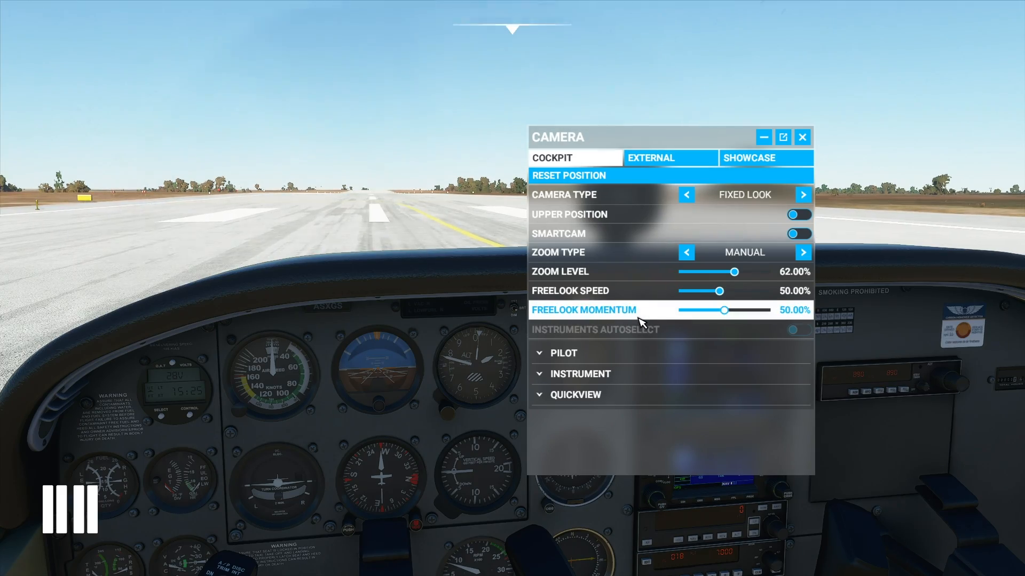
pyautogui.click(803, 194)
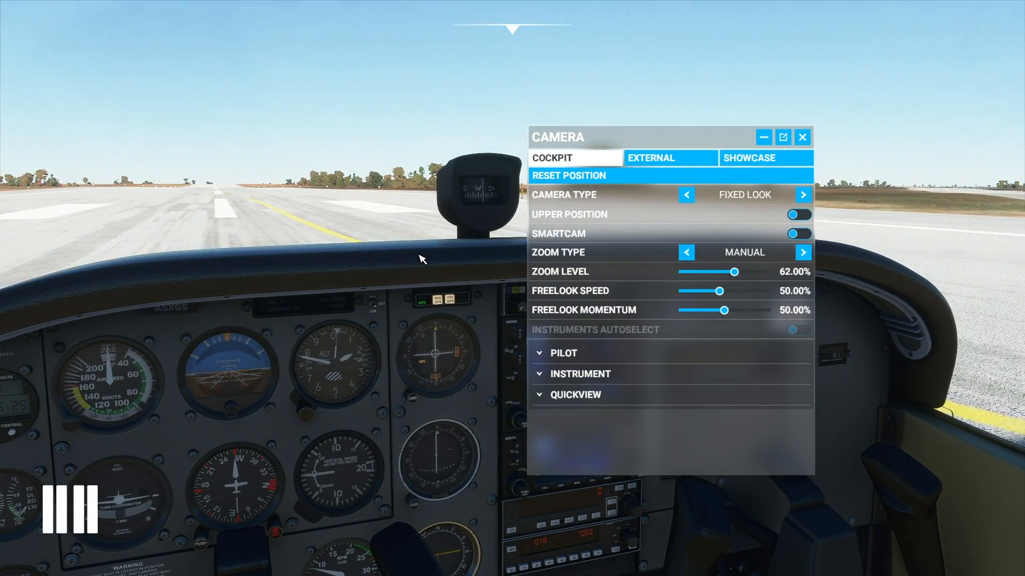
pyautogui.moveTo(728, 313)
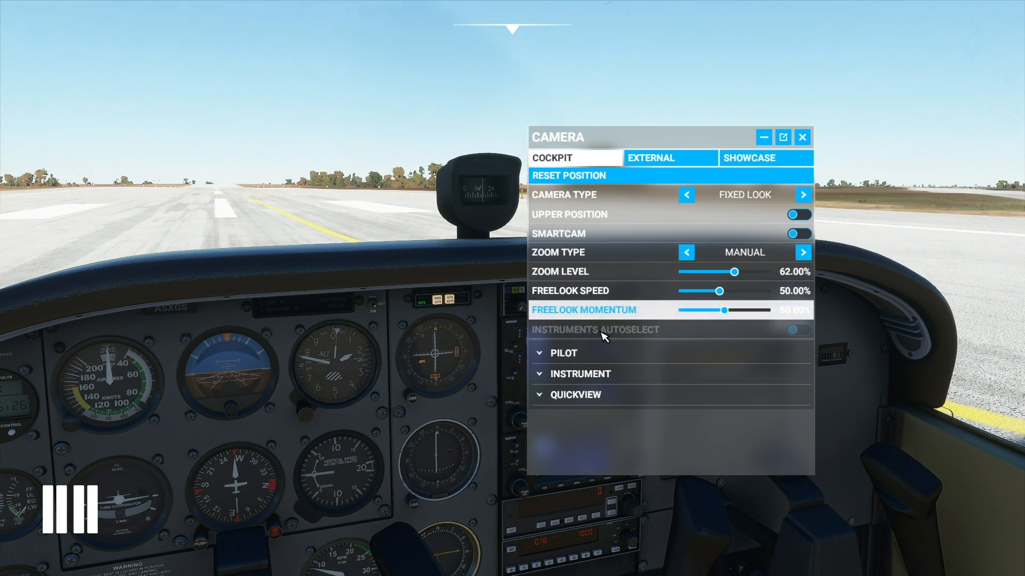
pyautogui.moveTo(583, 354)
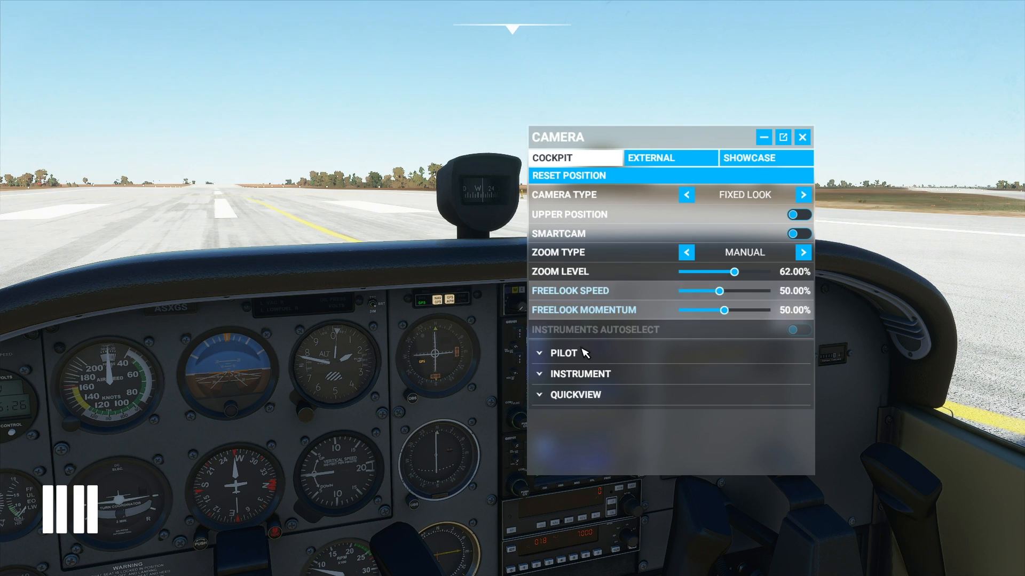
pyautogui.moveTo(585, 356)
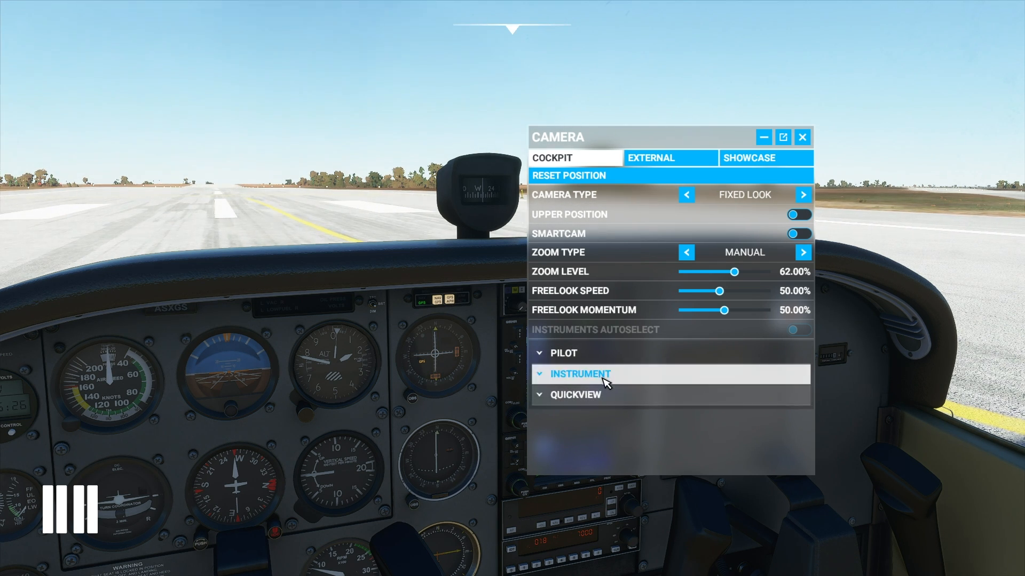
pyautogui.moveTo(578, 366)
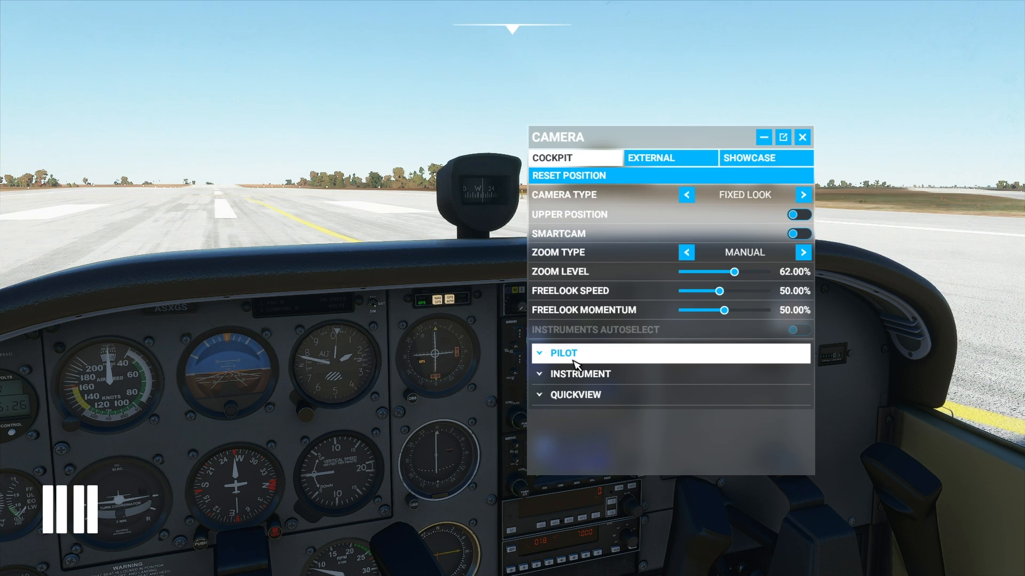
# Expand the pilot camera views and look at Instruments 03 and Instruments 04.
pyautogui.click(564, 353)
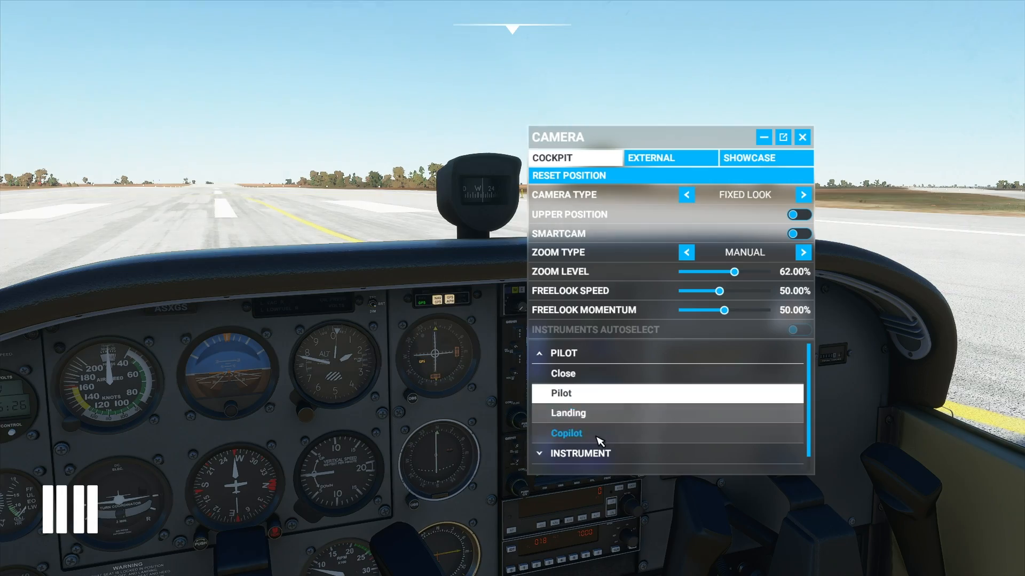
pyautogui.moveTo(581, 422)
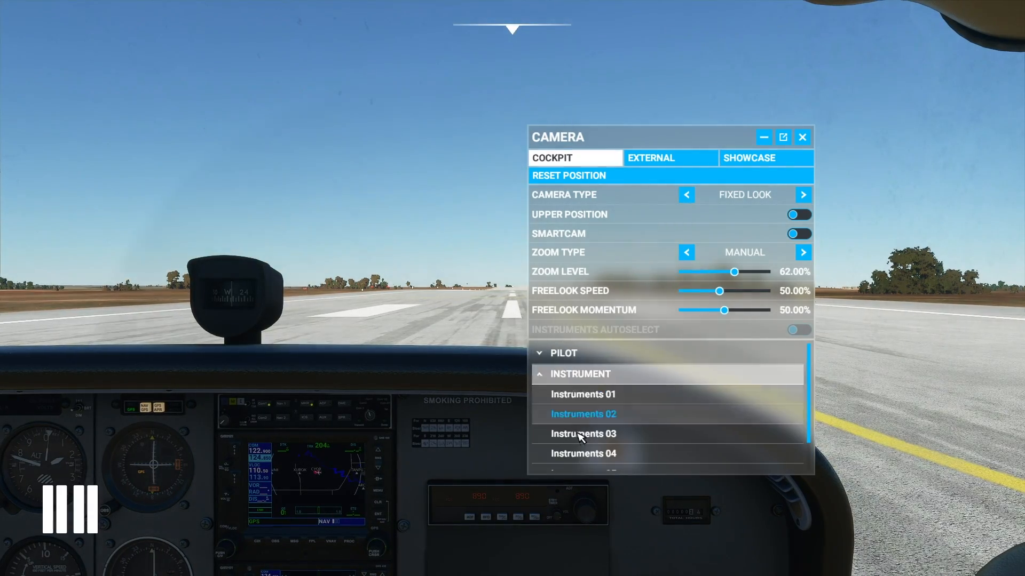
pyautogui.click(583, 395)
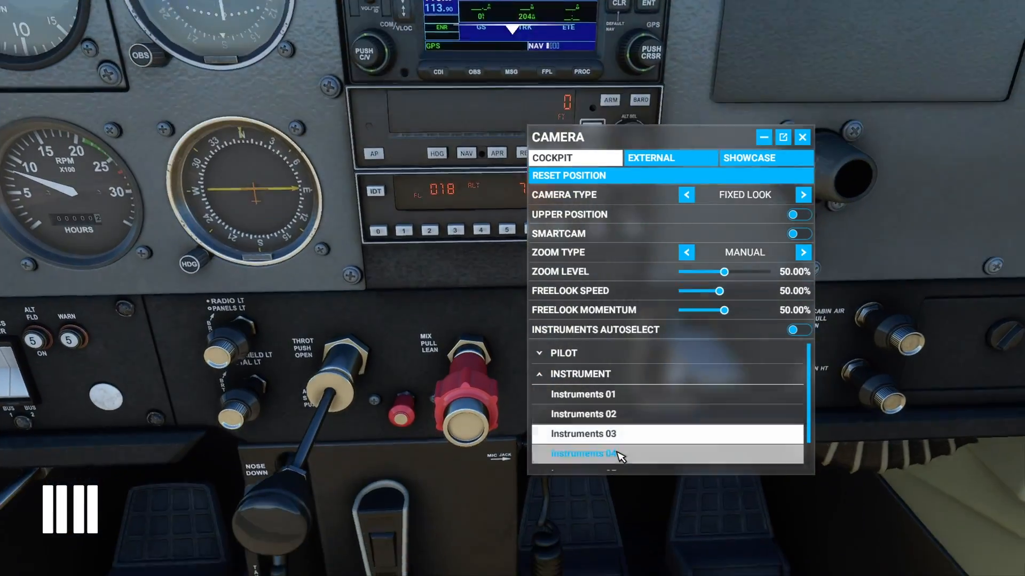
pyautogui.click(583, 454)
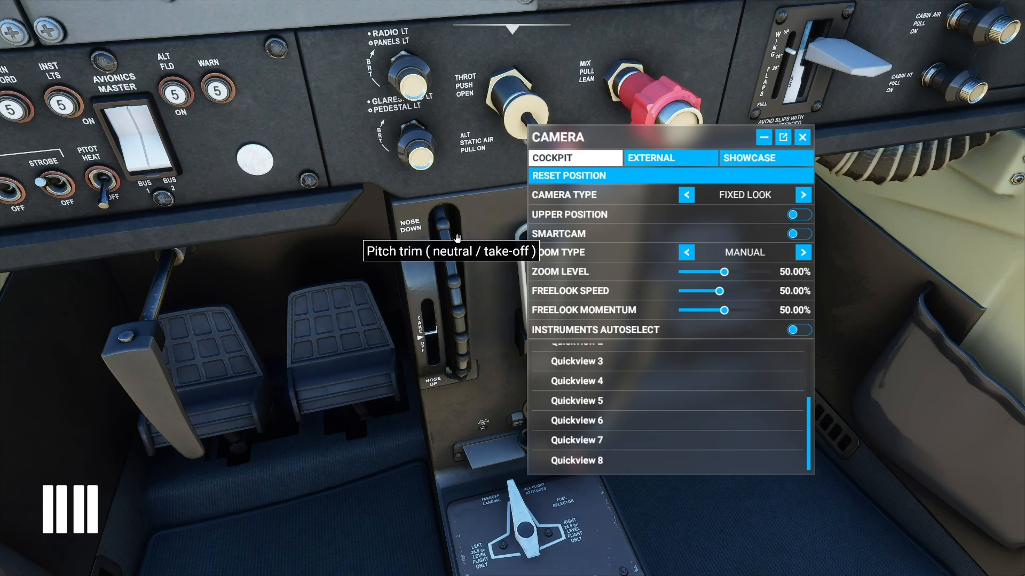
pyautogui.moveTo(324, 358)
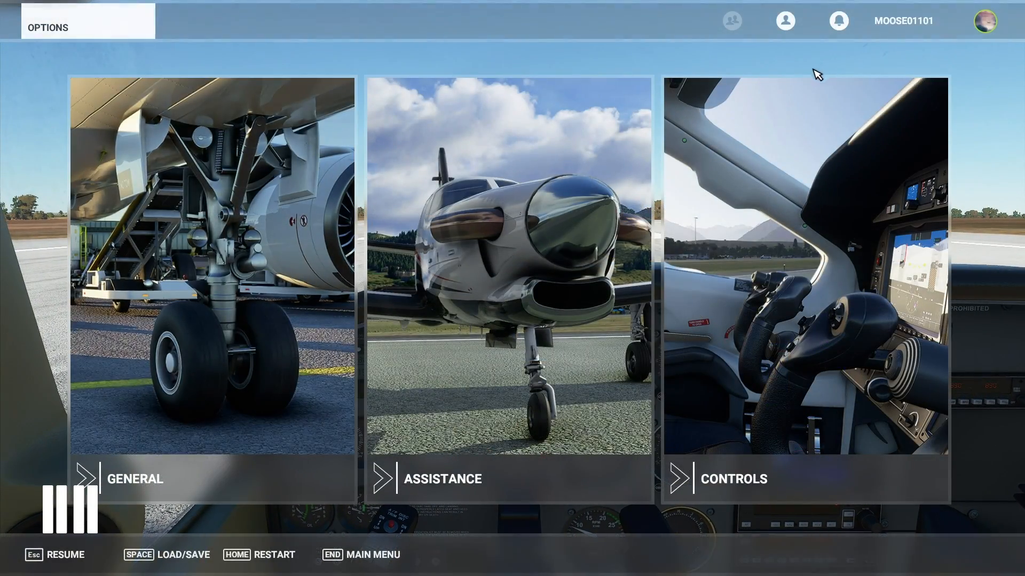
# Show the Controls options with the Keyboard device's camera bindings.
pyautogui.click(735, 478)
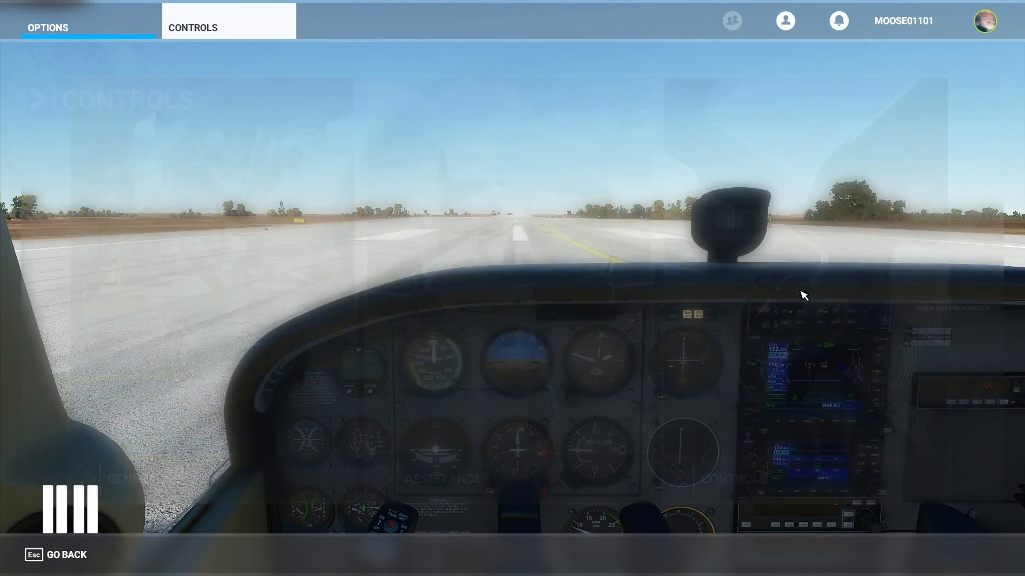
pyautogui.click(193, 28)
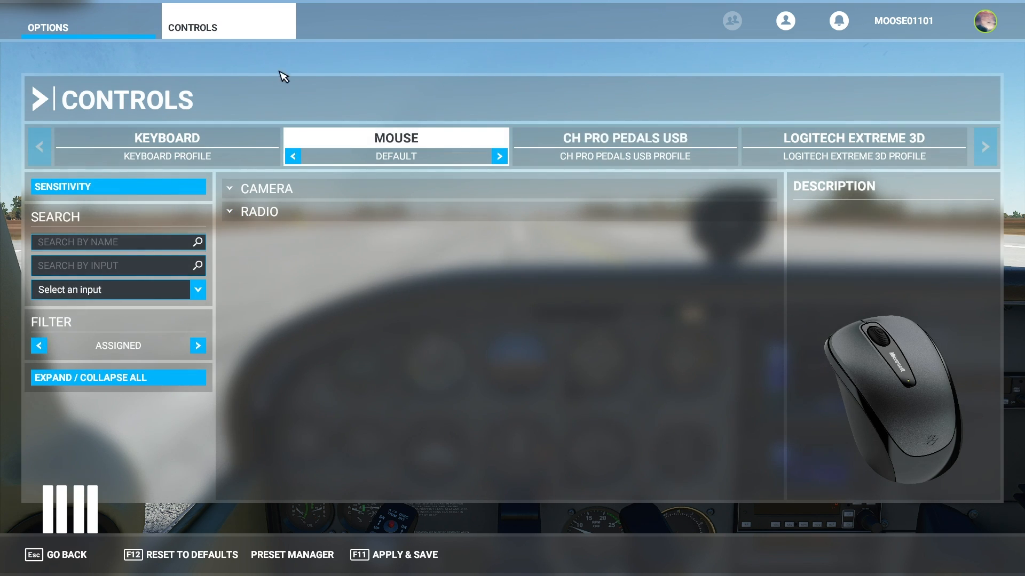
pyautogui.click(166, 137)
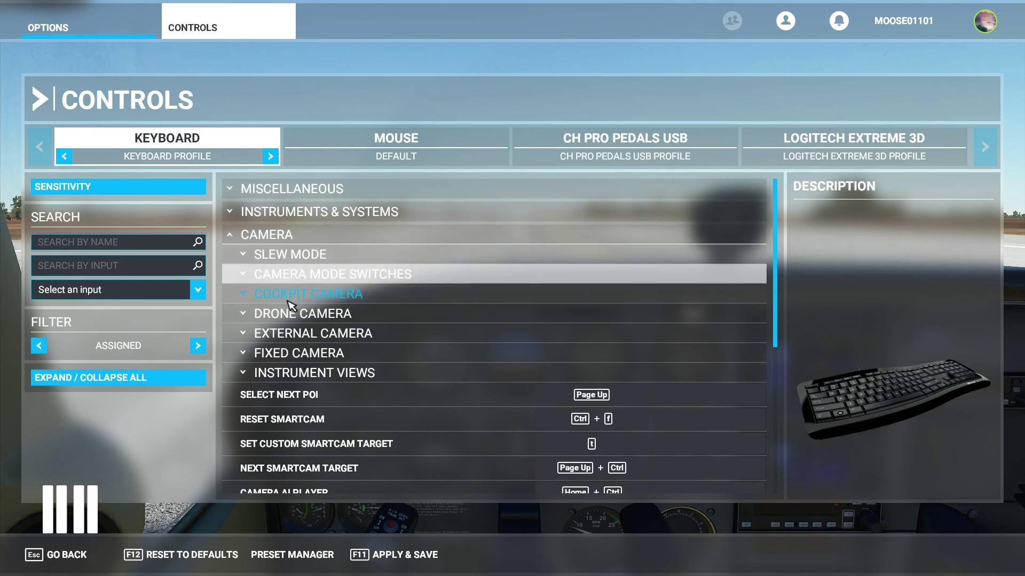
# Expand Cockpit Camera and review the Load/Save Custom Camera key bindings.
pyautogui.click(308, 293)
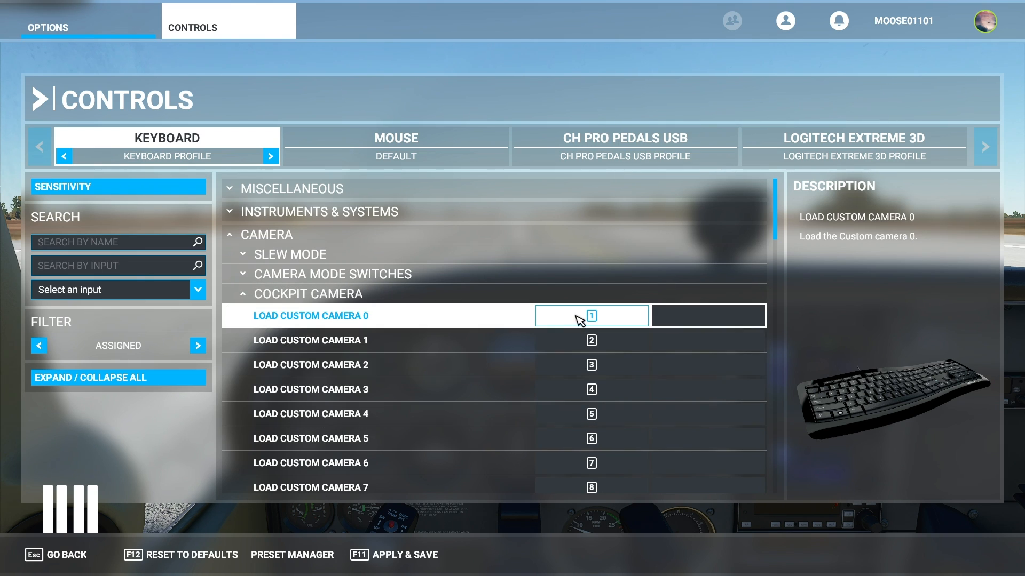
pyautogui.click(591, 316)
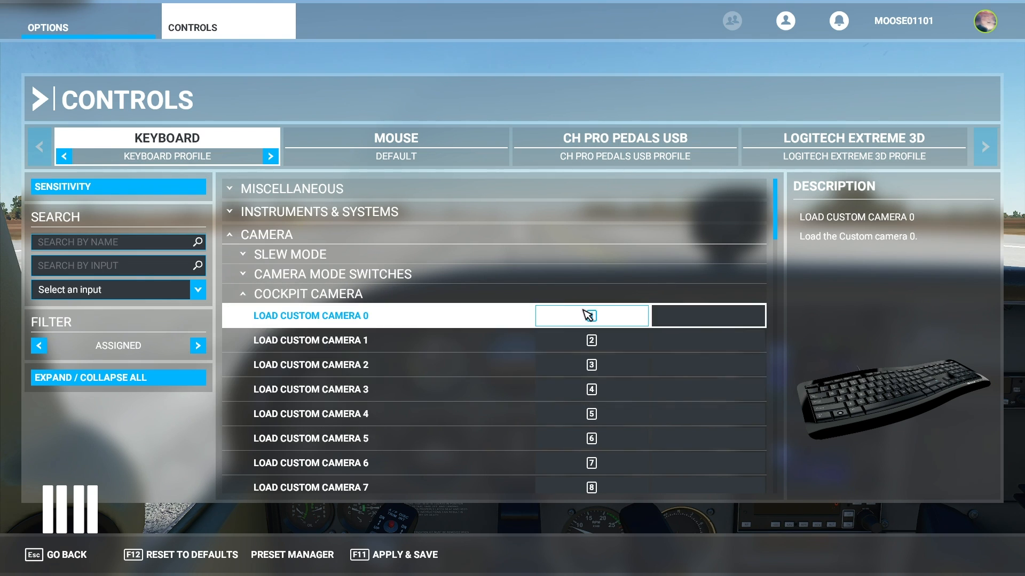
pyautogui.scroll(-3)
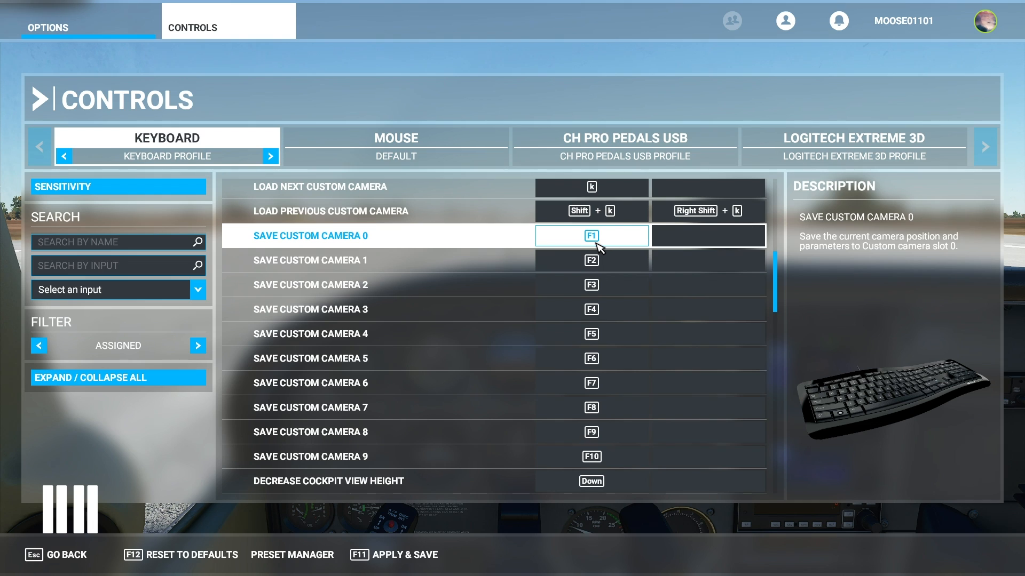
pyautogui.moveTo(606, 238)
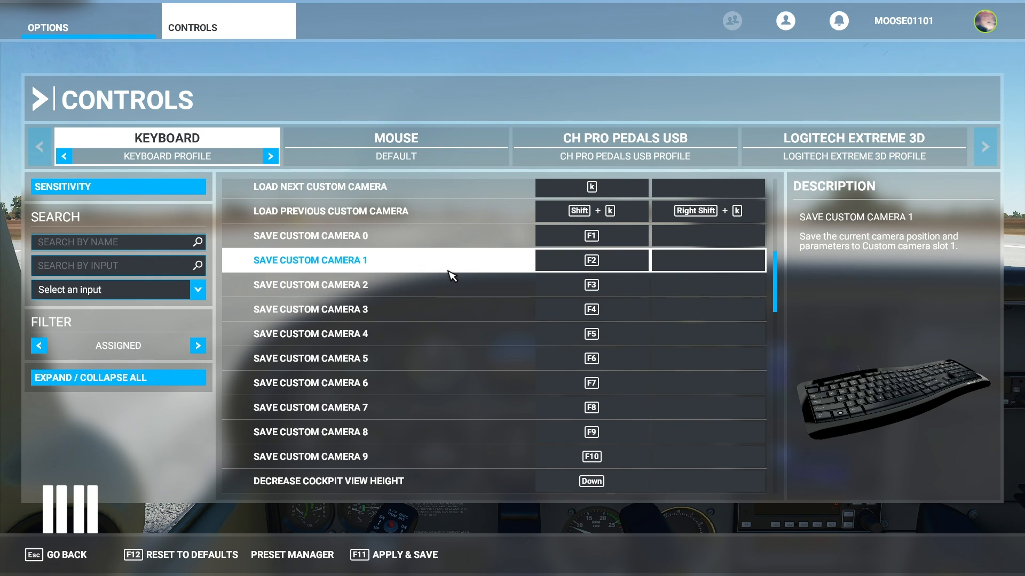
pyautogui.scroll(-3)
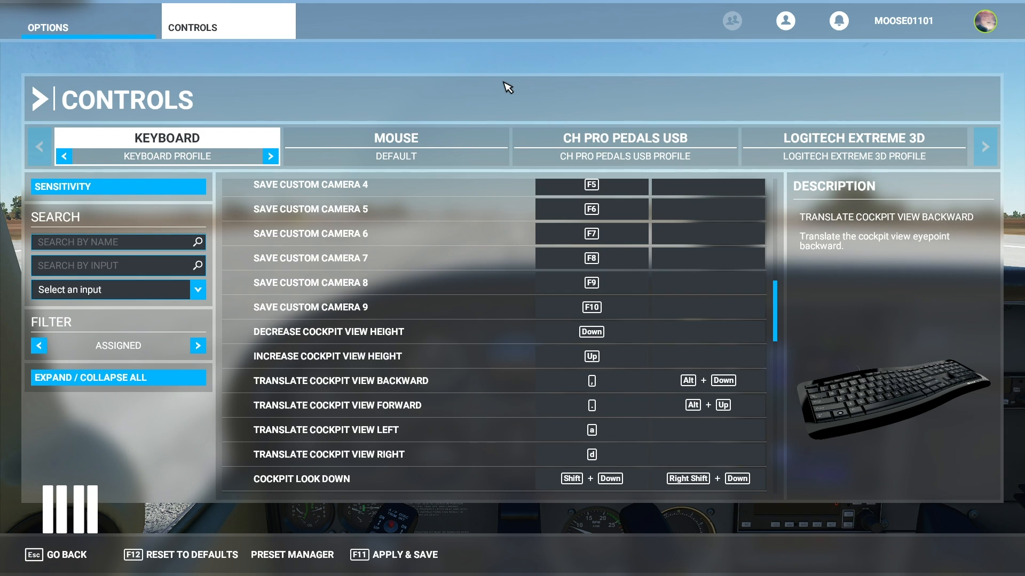
pyautogui.moveTo(466, 78)
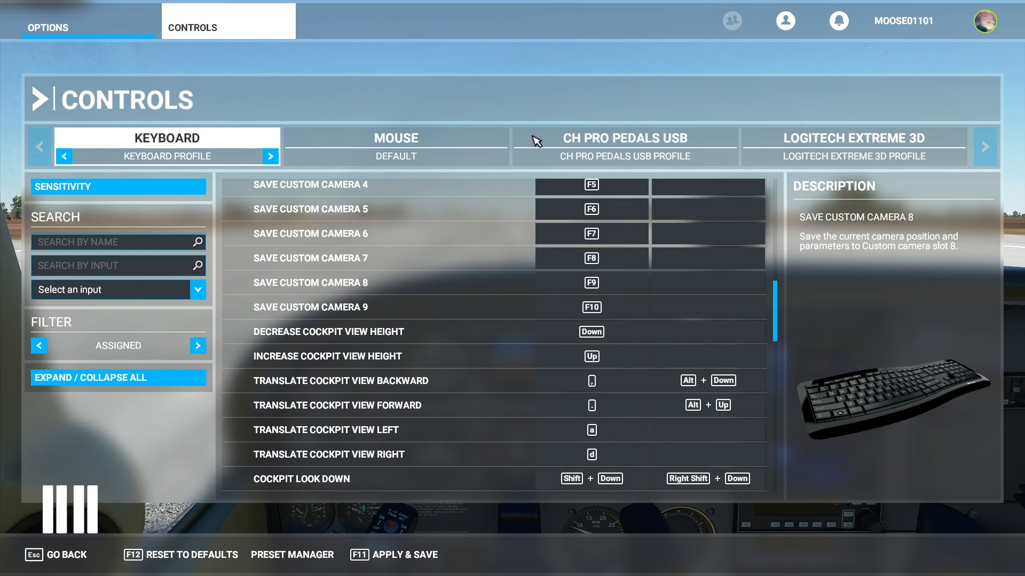
# Review the eyepoint translate backward, forward, left, height and cockpit look key bindings.
pyautogui.click(708, 380)
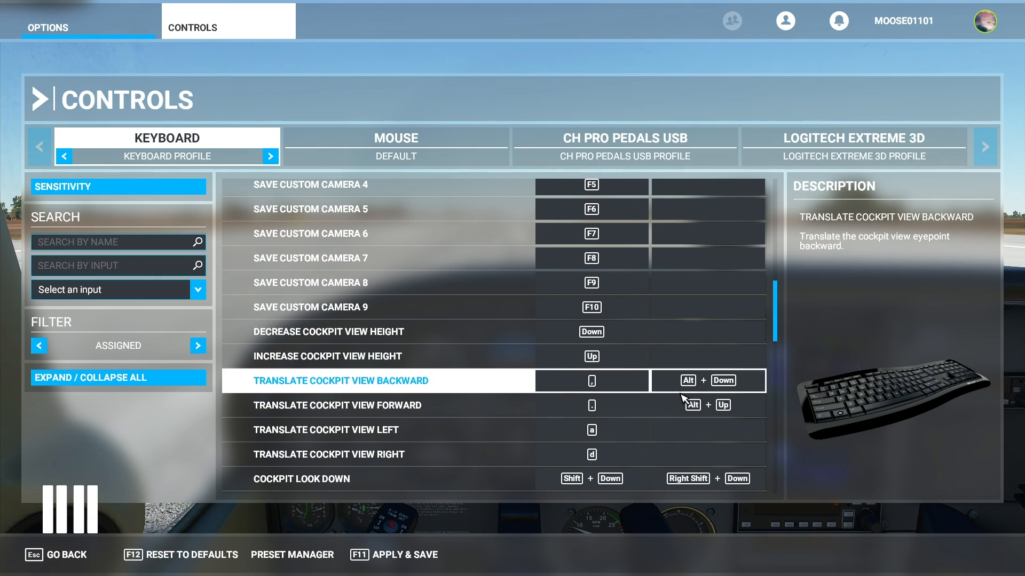
pyautogui.click(591, 380)
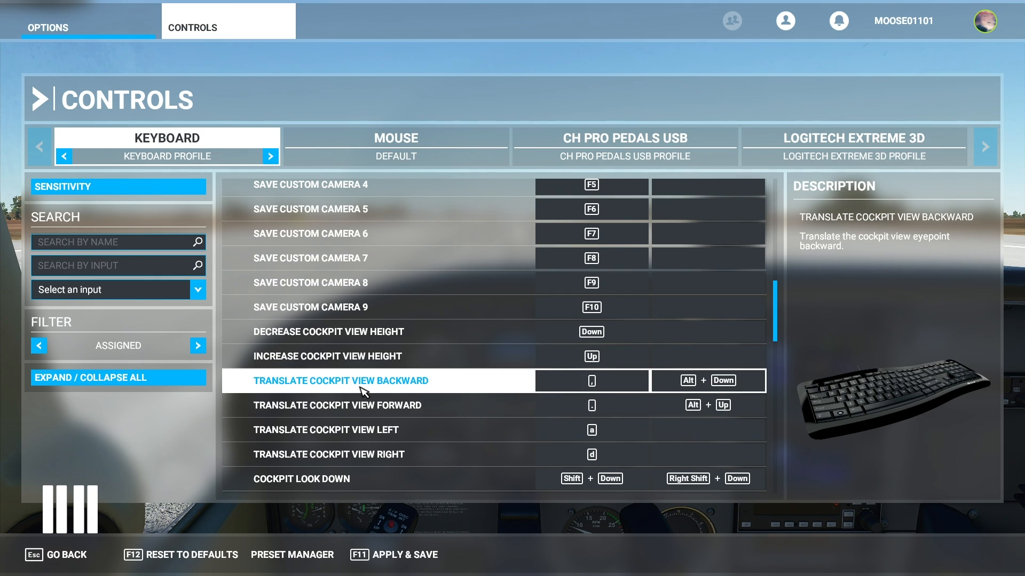
pyautogui.click(337, 405)
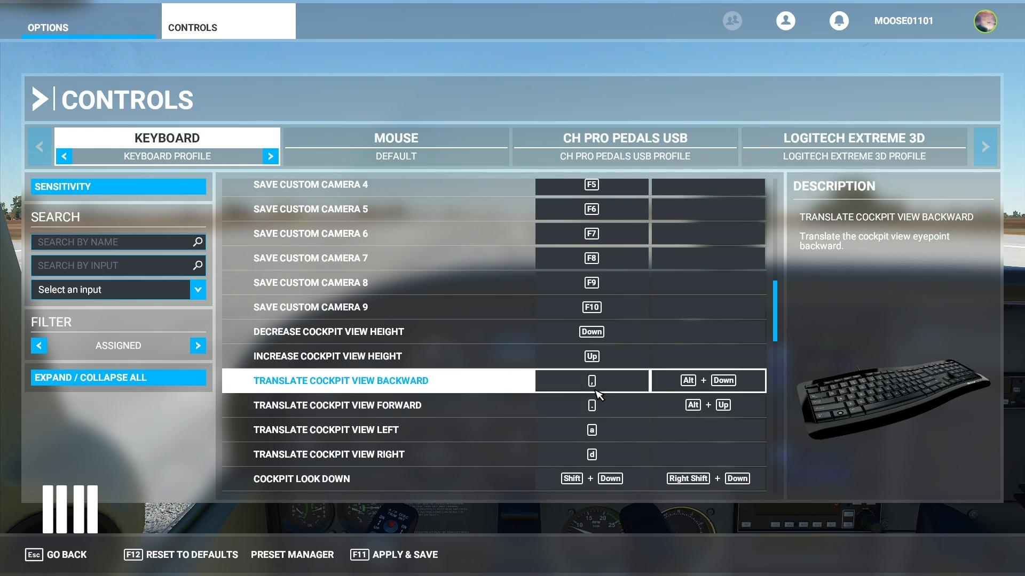
pyautogui.click(592, 380)
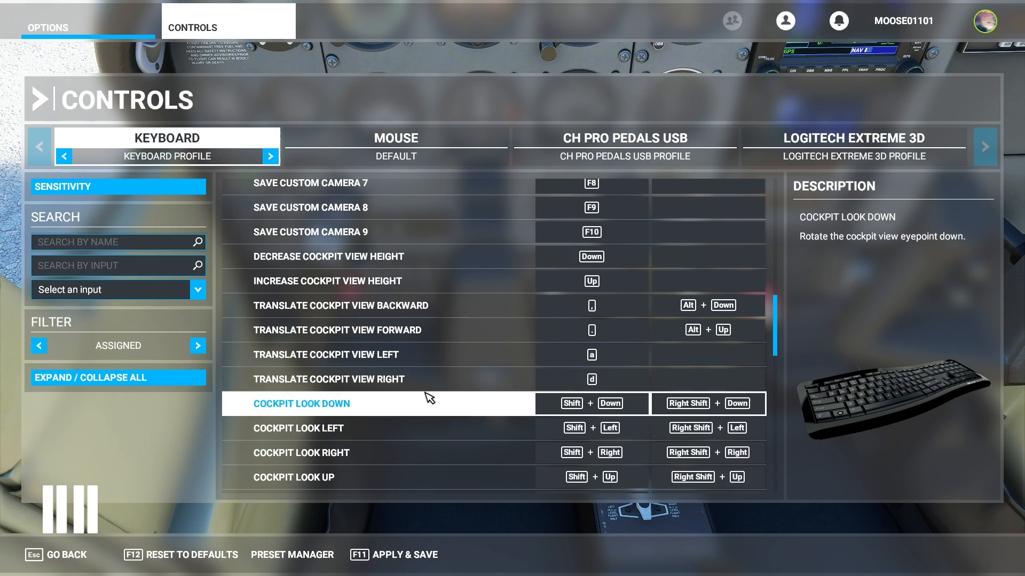
pyautogui.click(592, 330)
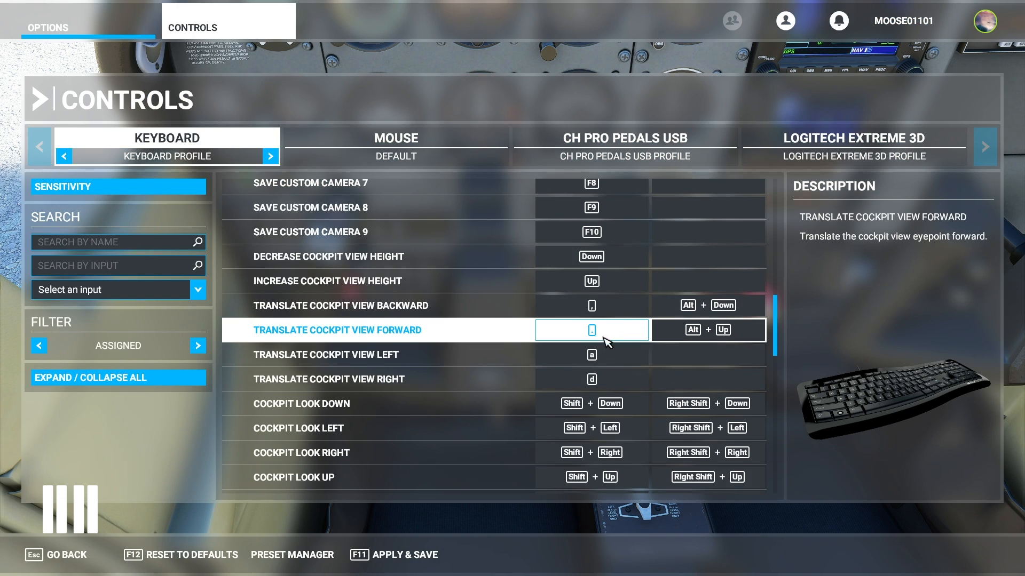
pyautogui.moveTo(607, 327)
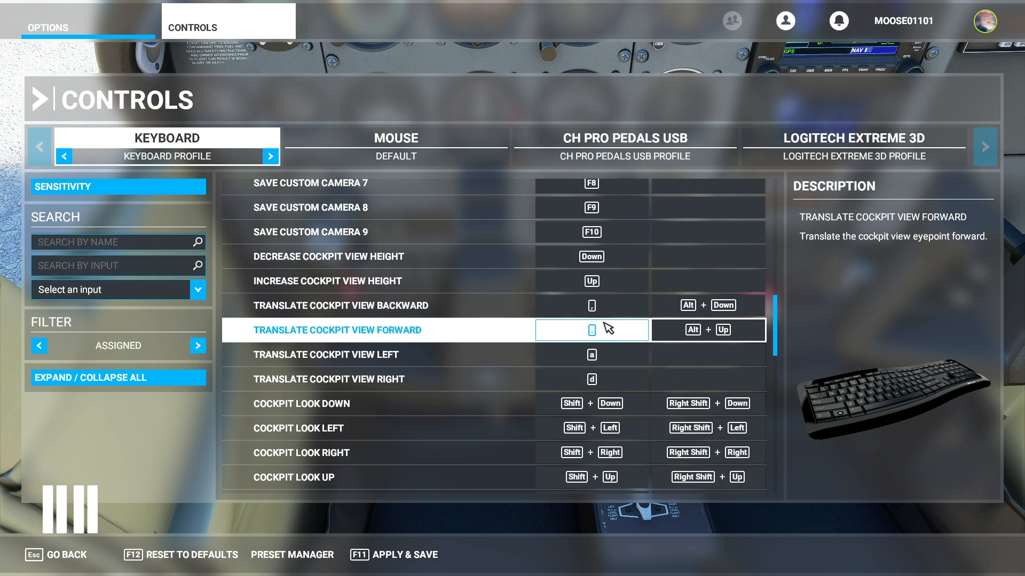
pyautogui.click(591, 354)
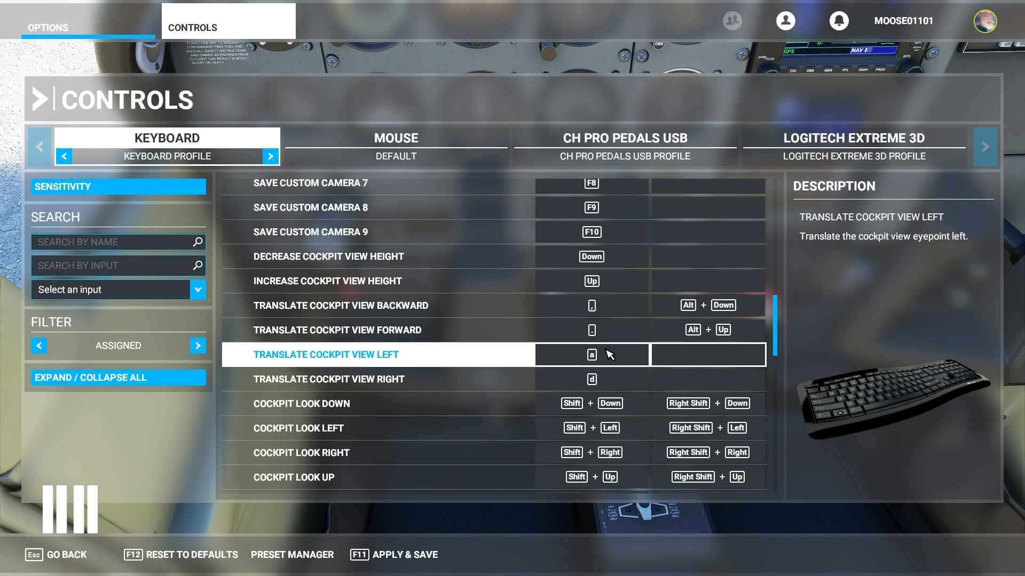
pyautogui.click(591, 356)
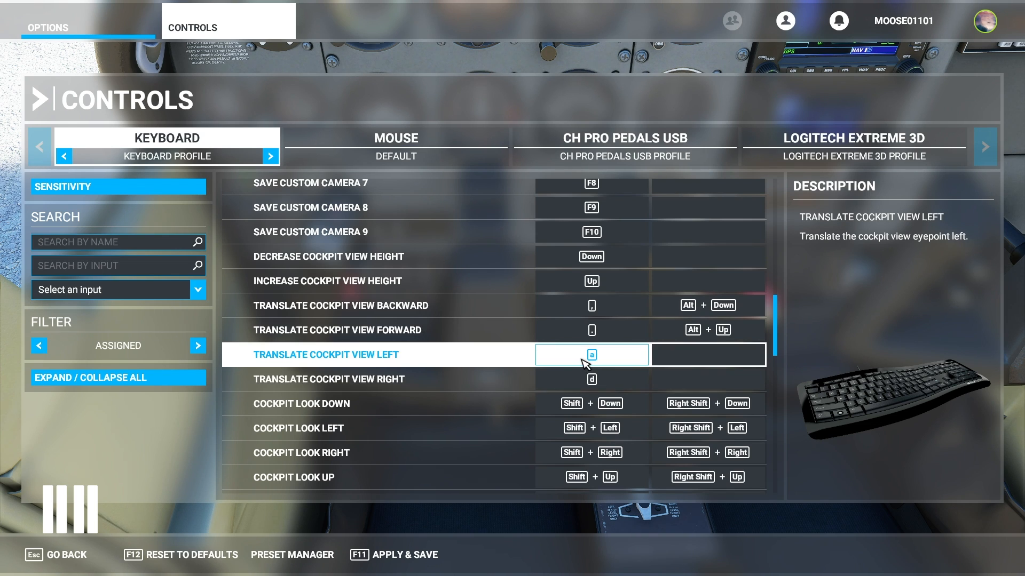
pyautogui.click(591, 281)
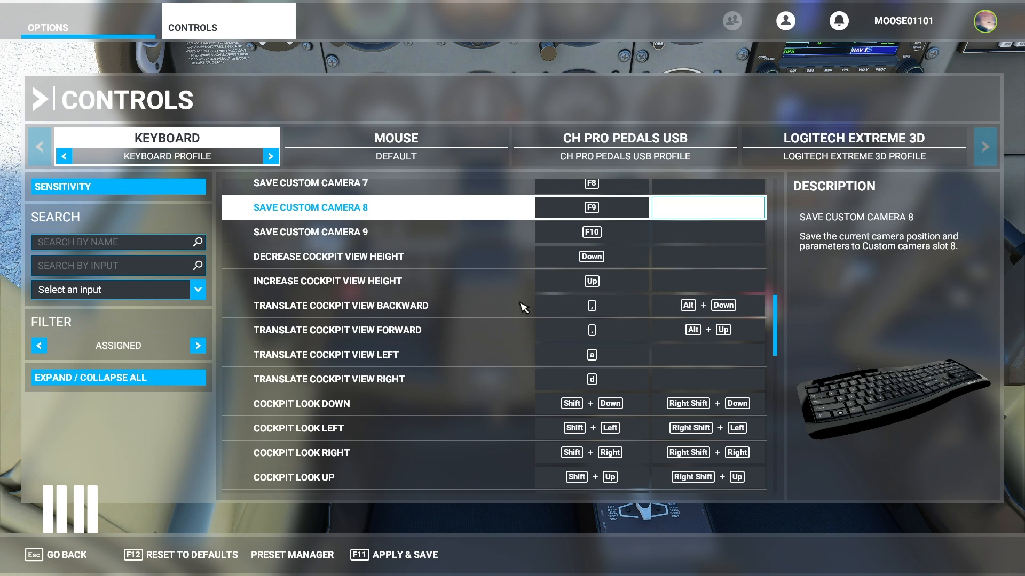
pyautogui.click(591, 281)
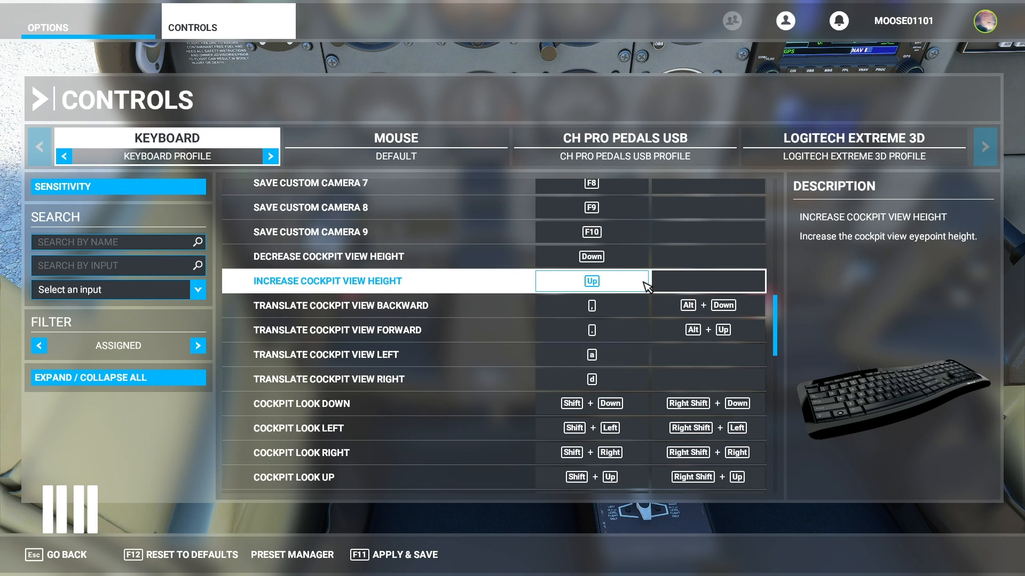
pyautogui.scroll(-3)
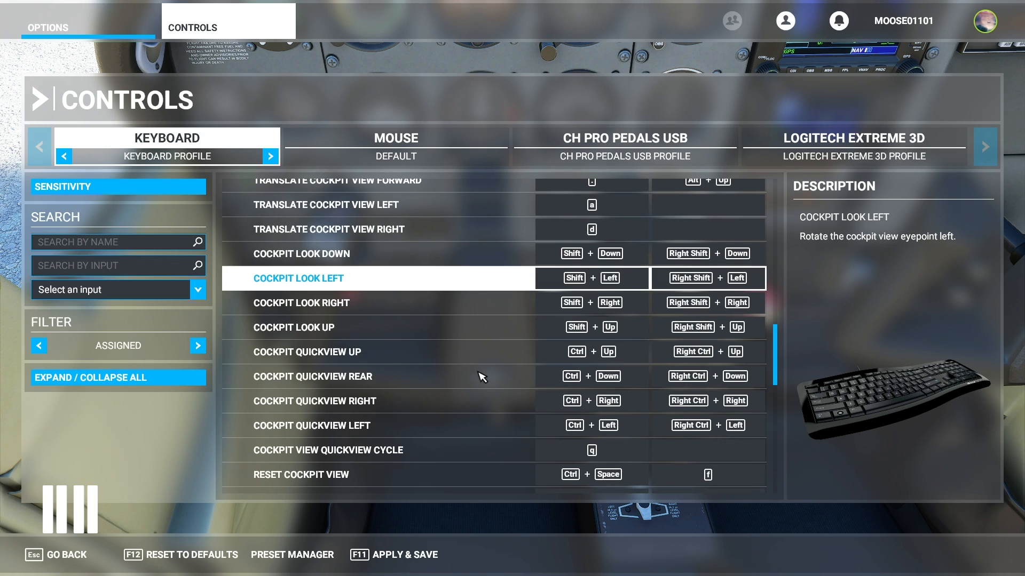
pyautogui.click(570, 474)
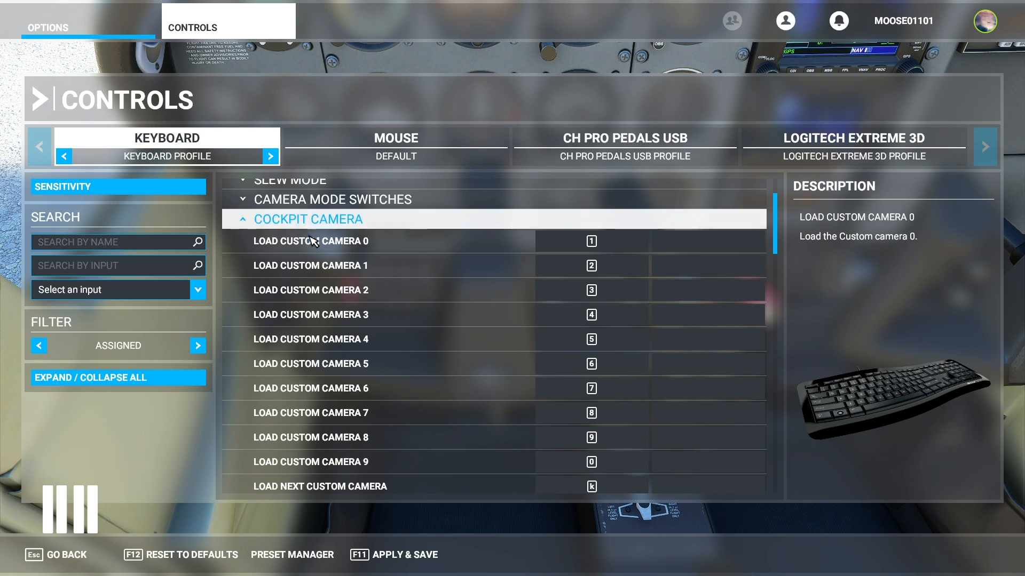
pyautogui.scroll(-3)
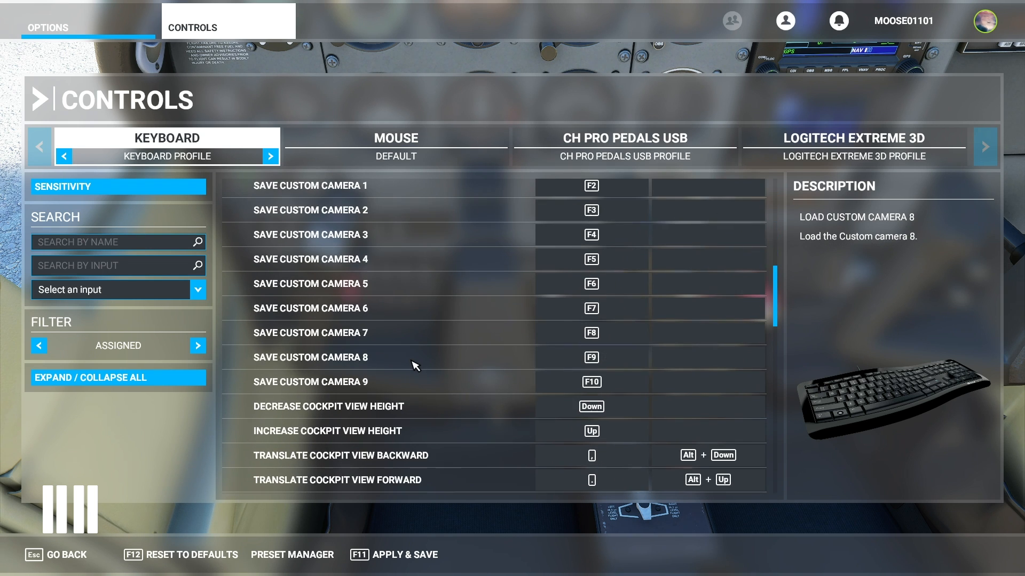
pyautogui.scroll(-3)
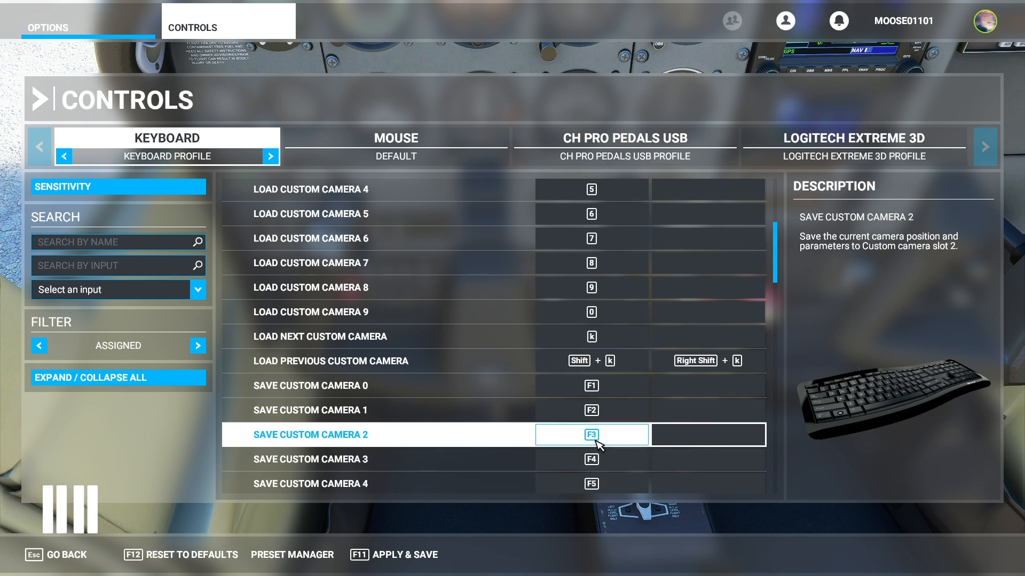
pyautogui.click(591, 238)
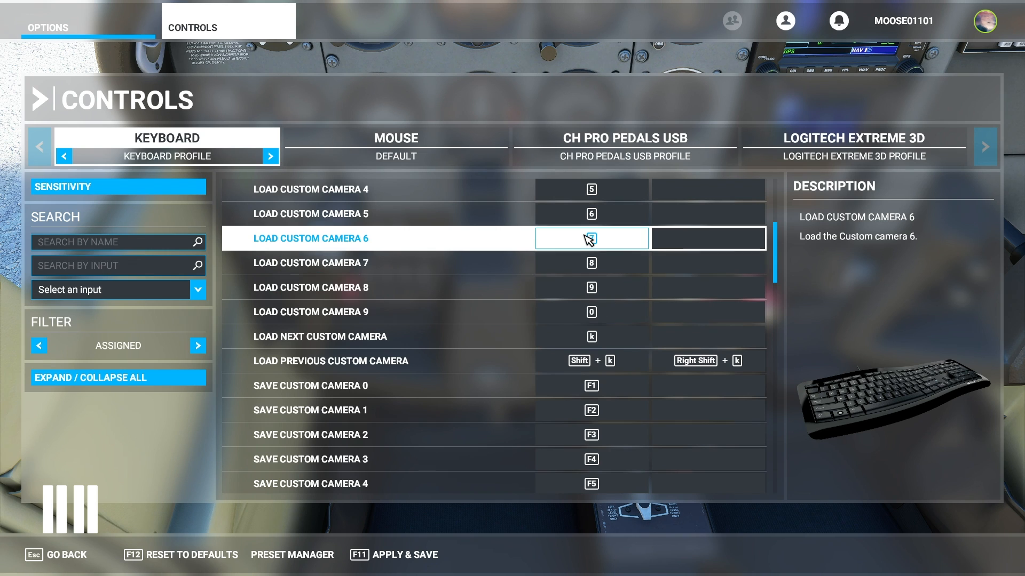
pyautogui.click(591, 361)
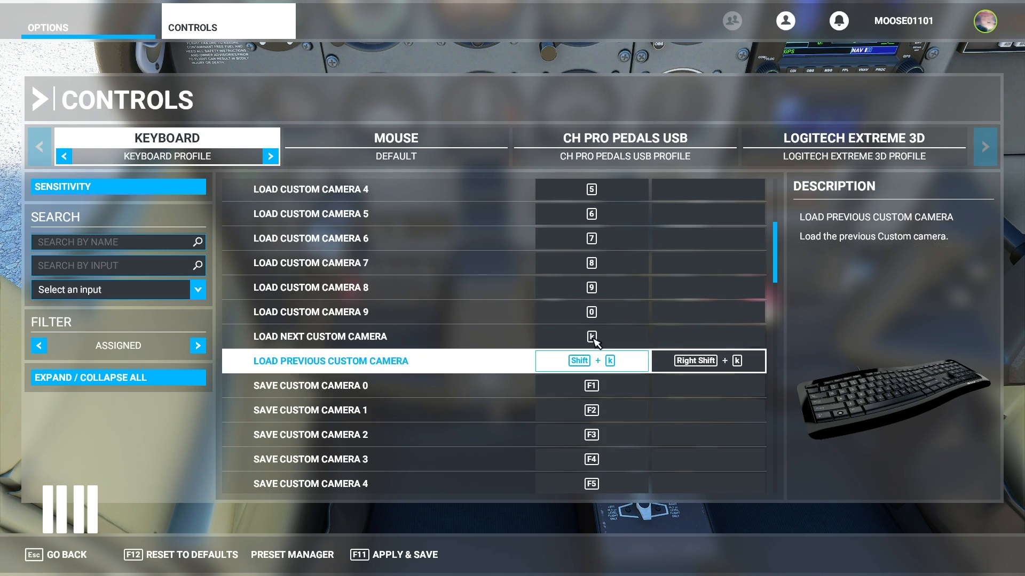
pyautogui.click(591, 336)
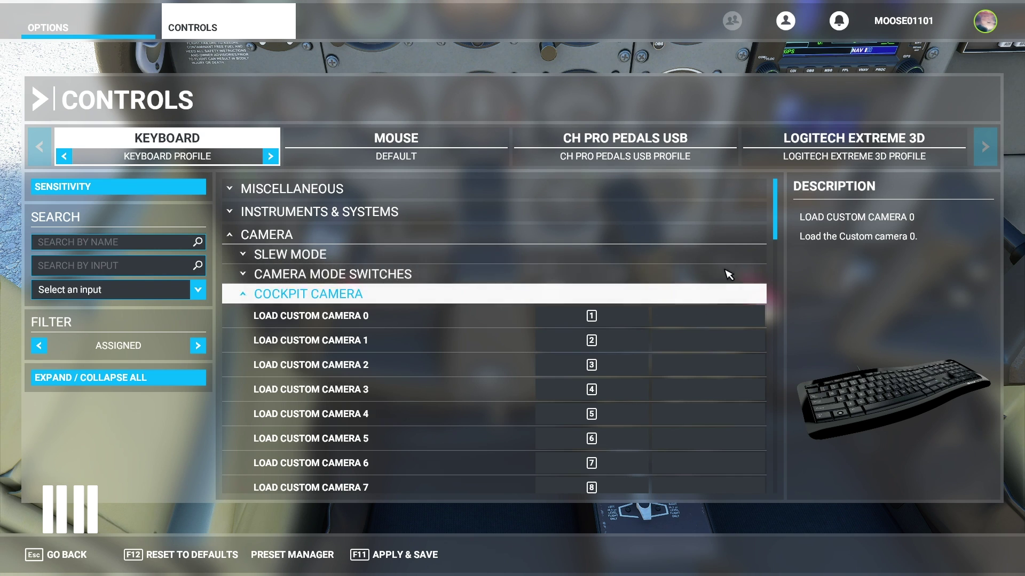
pyautogui.moveTo(614, 299)
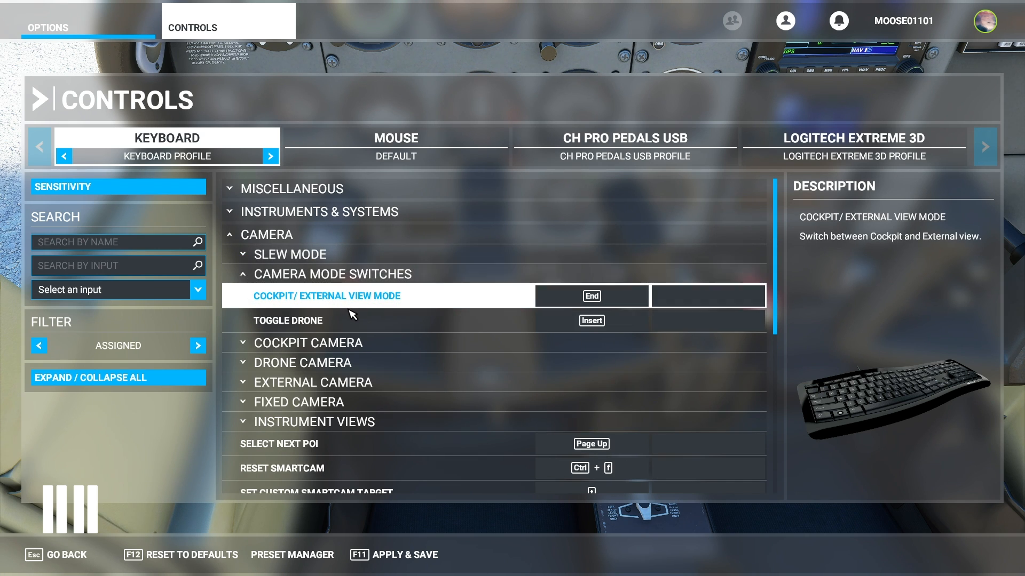
# Check the End key binding for Cockpit/External View Mode under Camera Mode Switches.
pyautogui.click(591, 297)
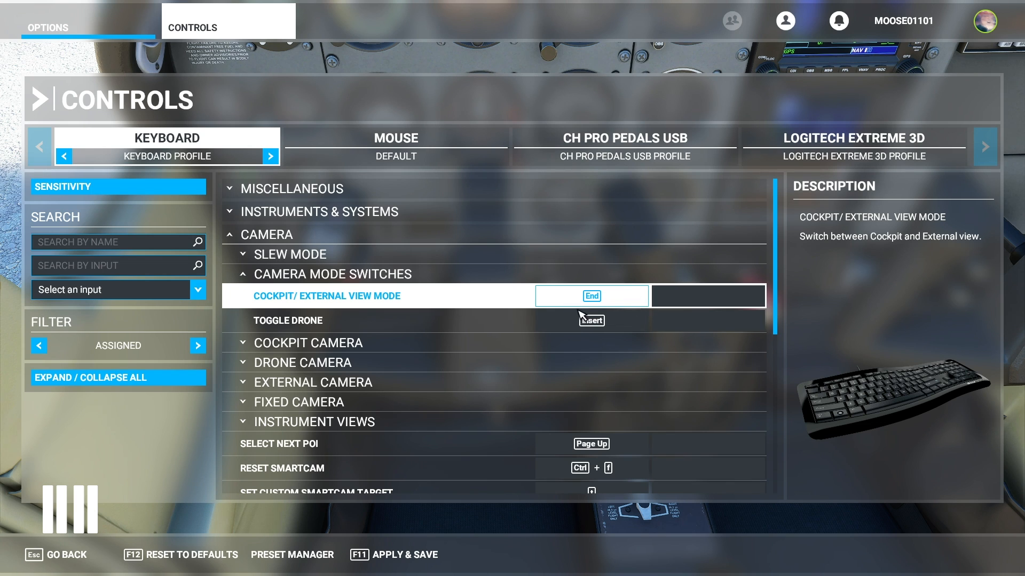
pyautogui.click(854, 143)
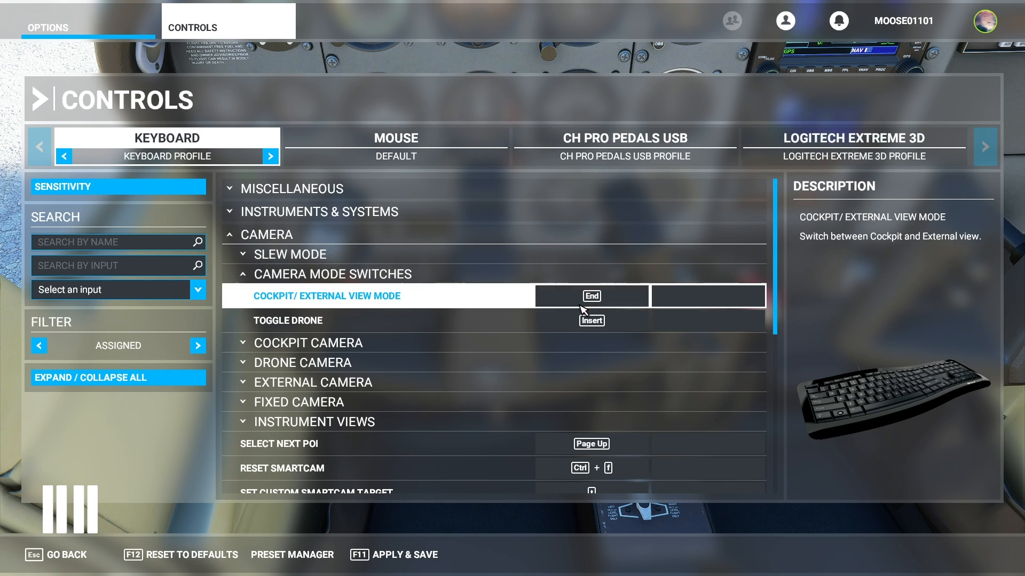
pyautogui.moveTo(455, 508)
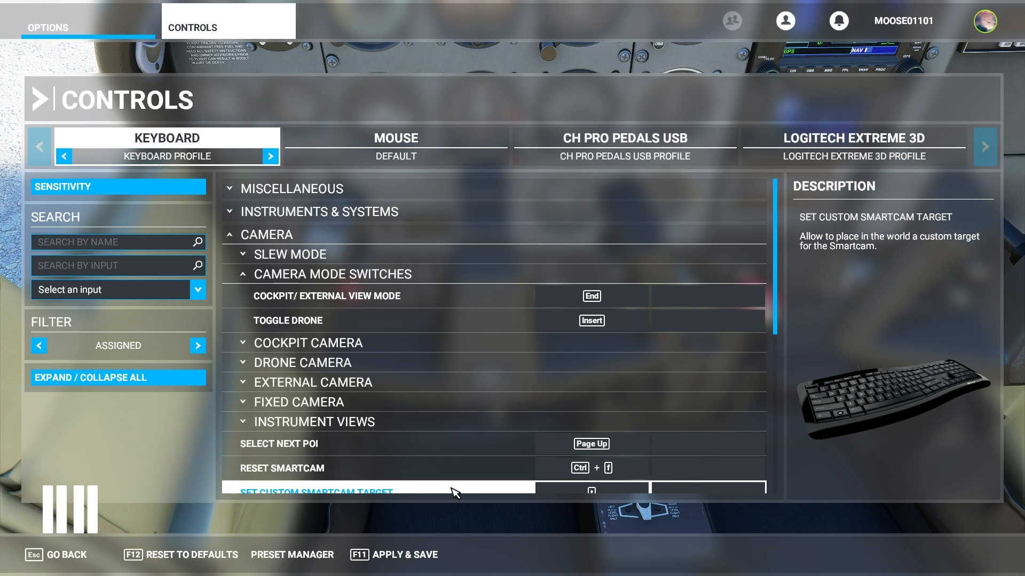
pyautogui.moveTo(493, 523)
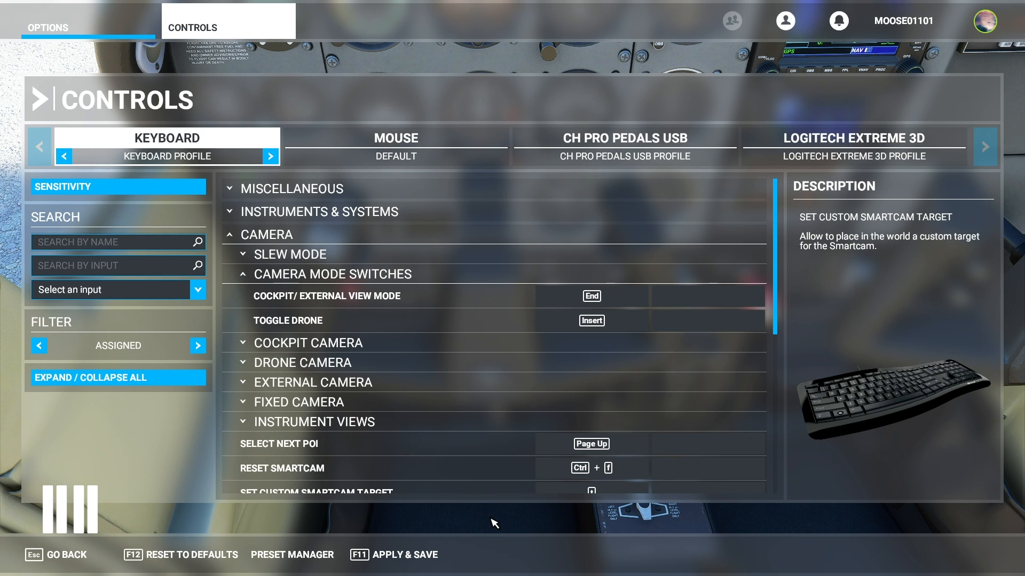
pyautogui.moveTo(365, 531)
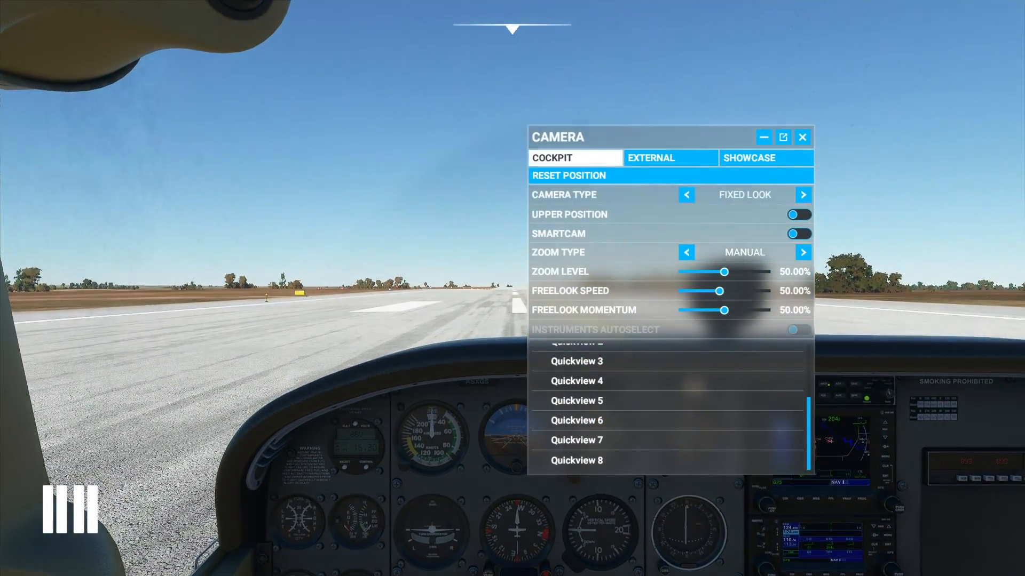
# Cycle the cockpit Camera Type from Fixed Look to Freelook.
pyautogui.click(802, 194)
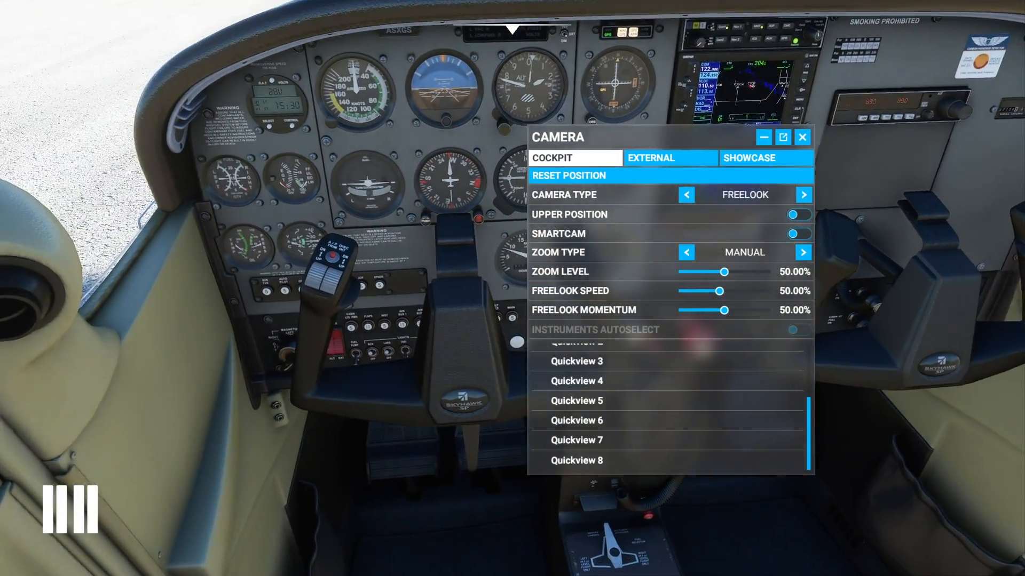
pyautogui.click(803, 195)
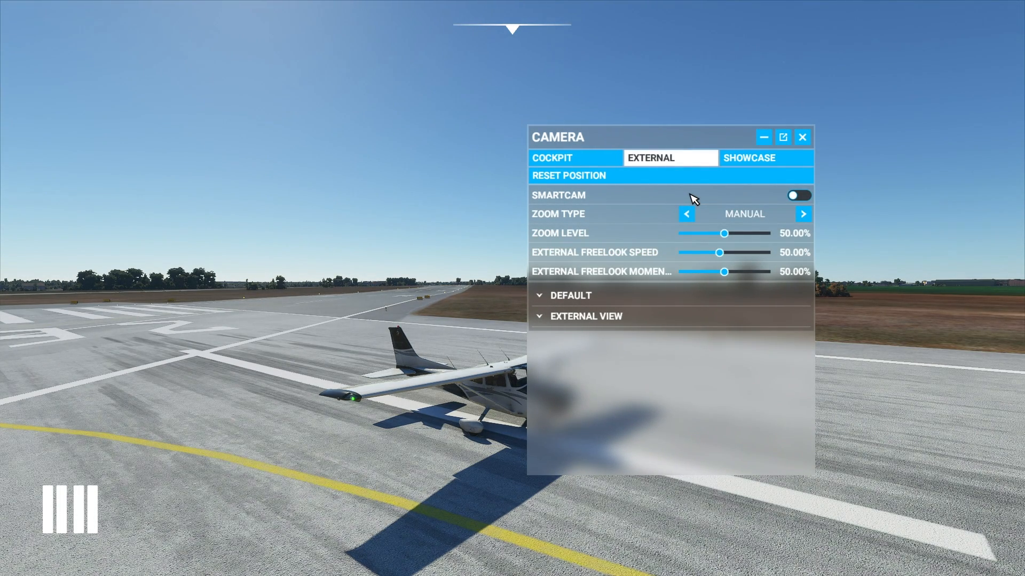
pyautogui.moveTo(677, 251)
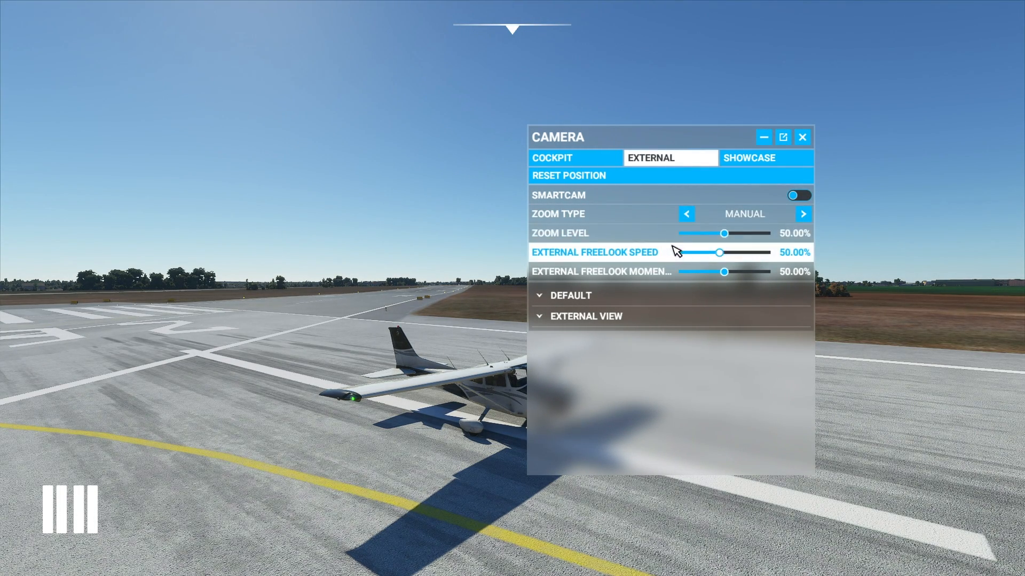
pyautogui.moveTo(657, 301)
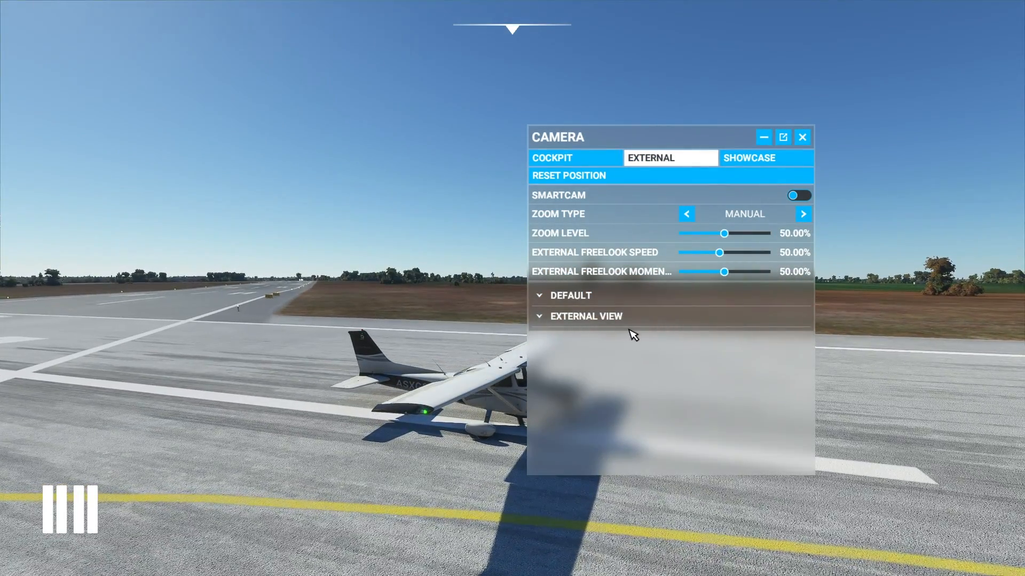
# Expand the external camera's Quickview 1-7 preset list.
pyautogui.click(586, 316)
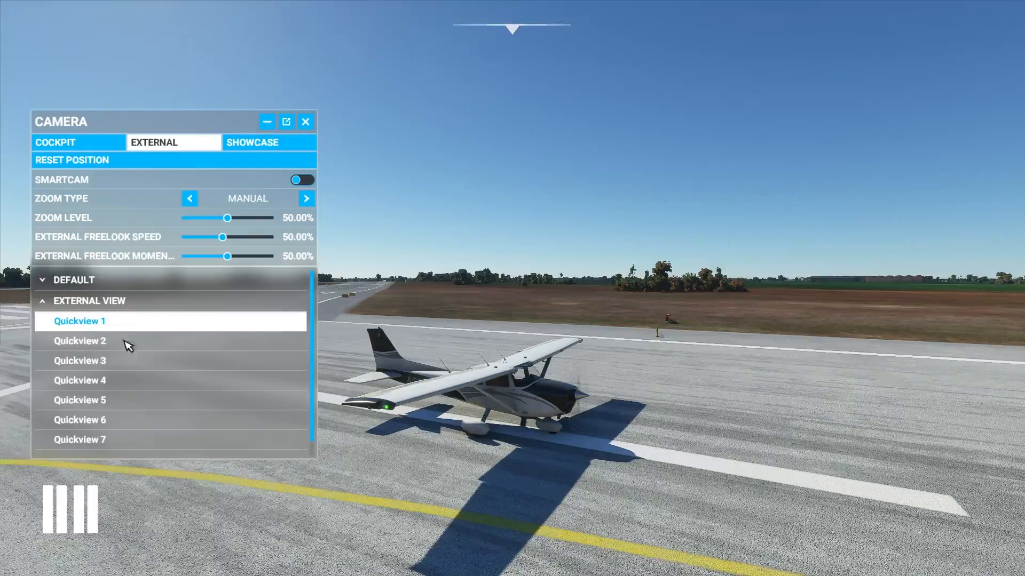
# Recall a preset external view and then the overhead view of the plane.
pyautogui.click(79, 361)
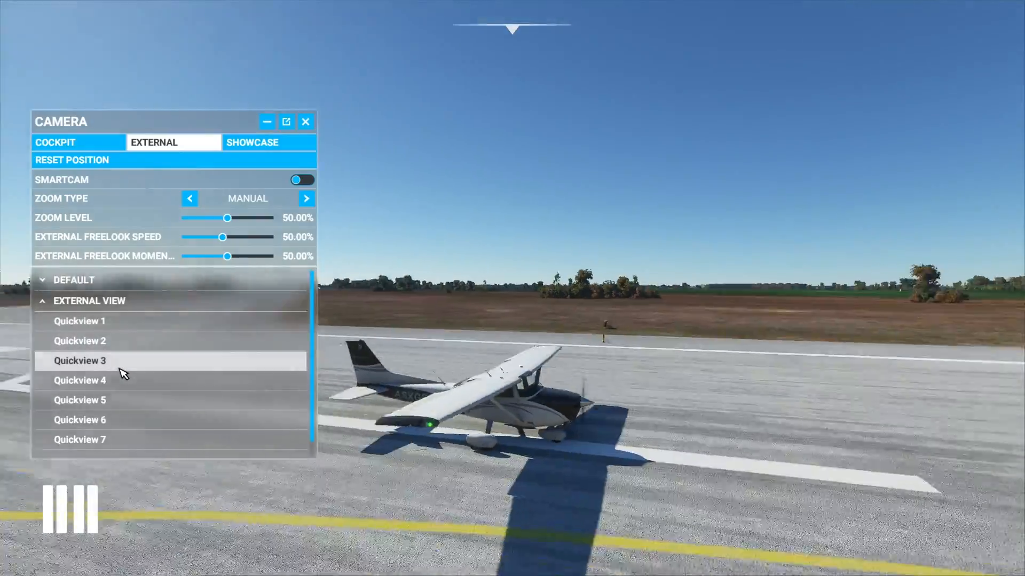
pyautogui.click(79, 400)
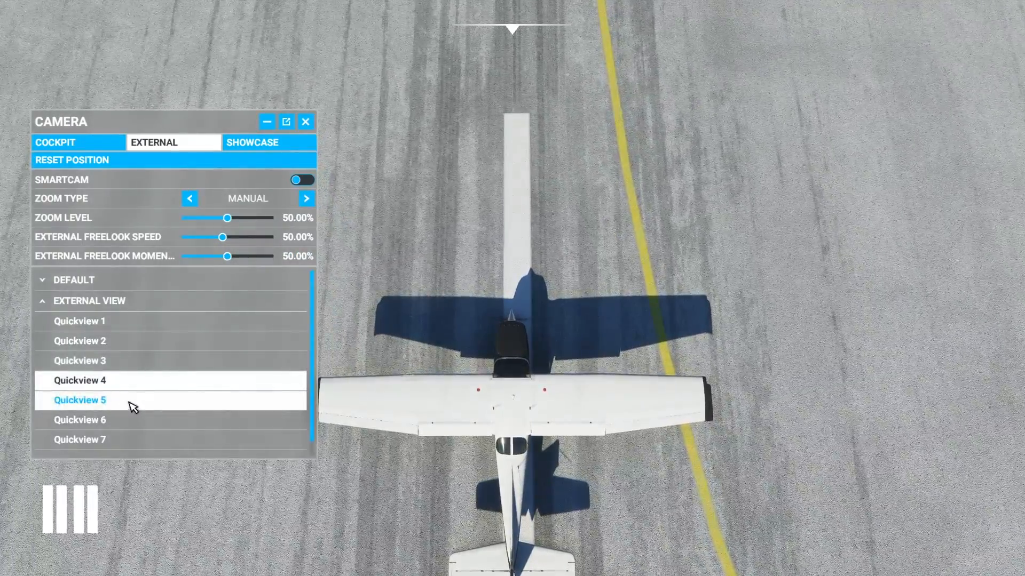
# Return to cockpit Quickview 1, then recall the Instruments 03 close-up view.
pyautogui.click(59, 142)
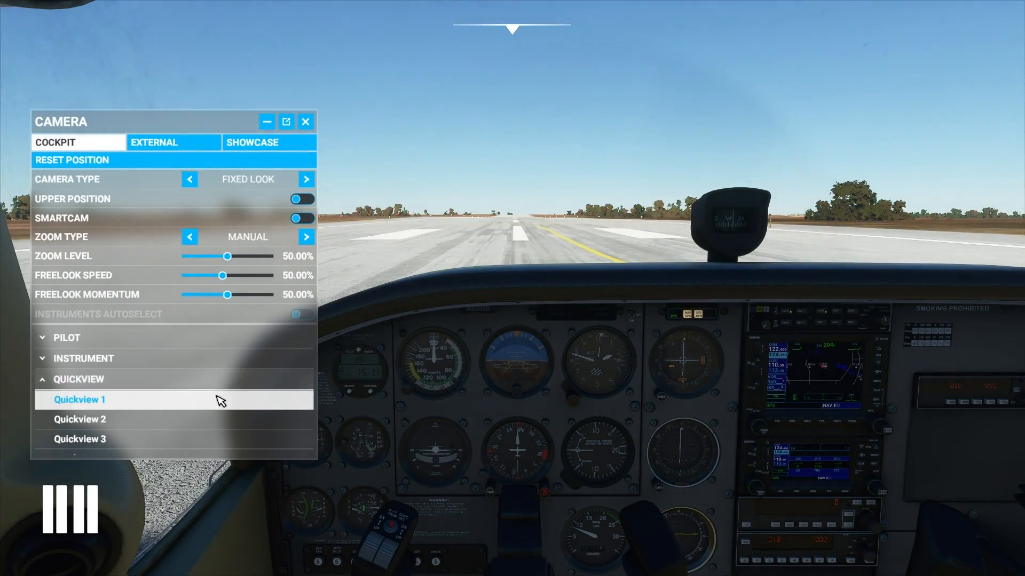
pyautogui.click(83, 359)
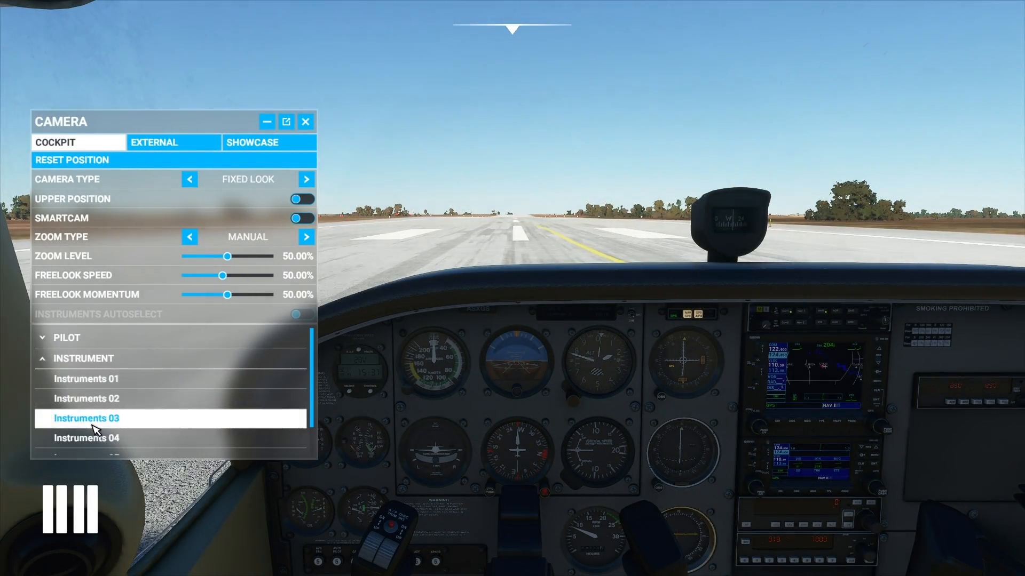
pyautogui.click(85, 418)
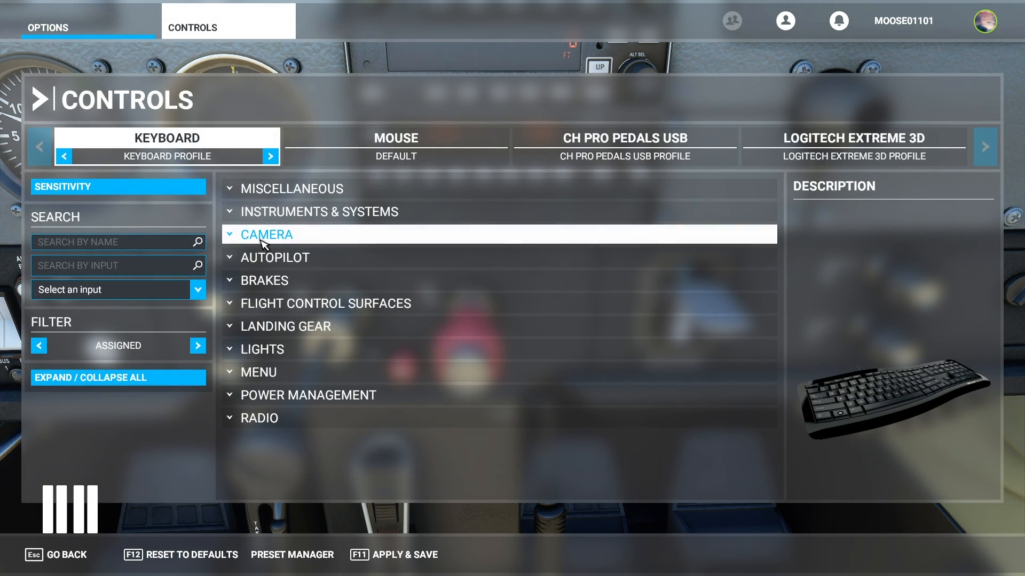
# Expand the Camera category in the keyboard Controls bindings.
pyautogui.click(267, 234)
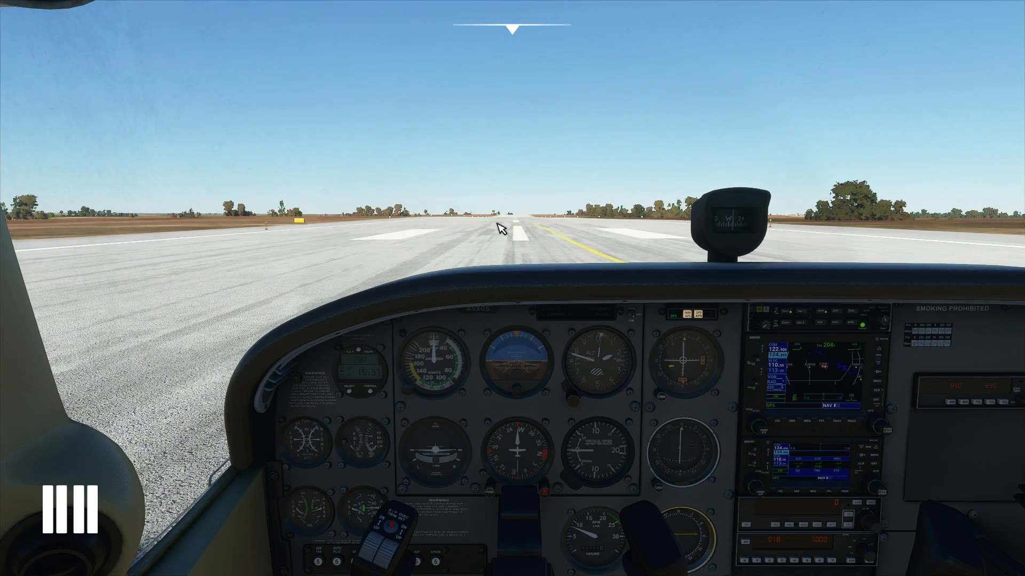
pyautogui.moveTo(457, 252)
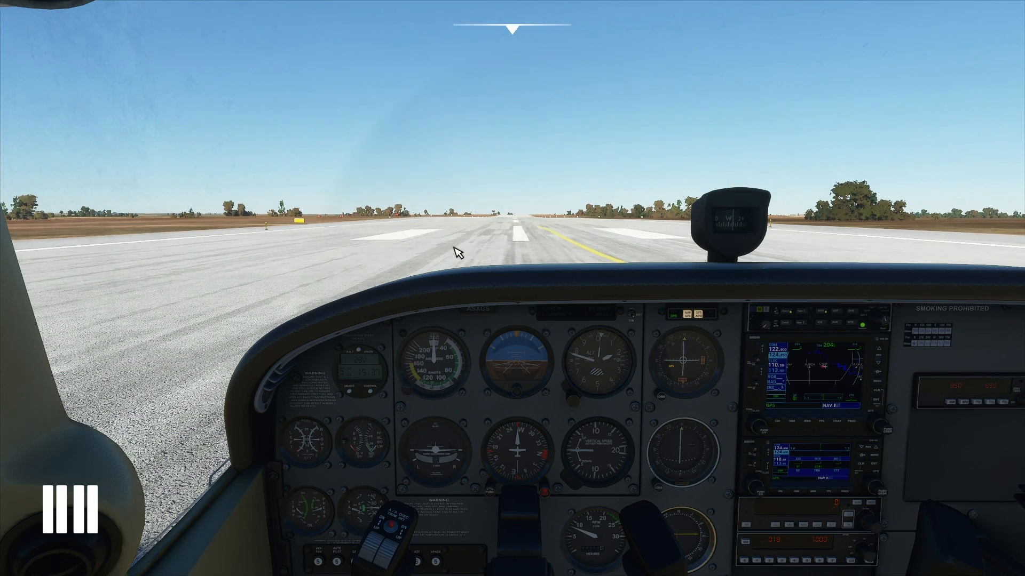